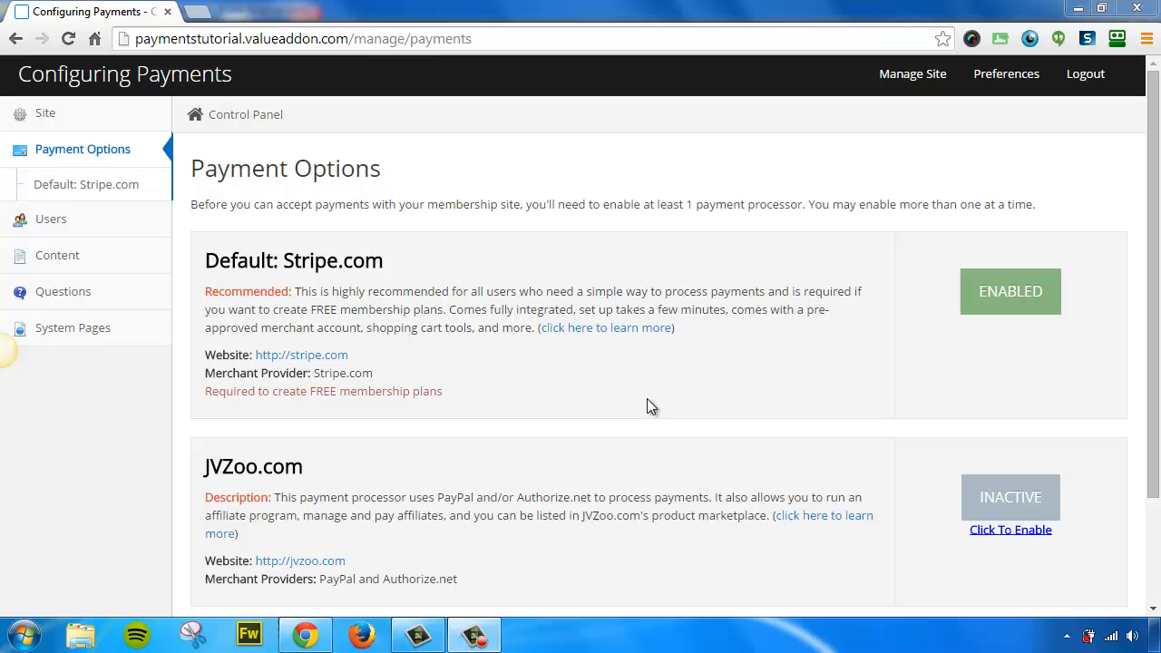
mouse_move(1154, 258)
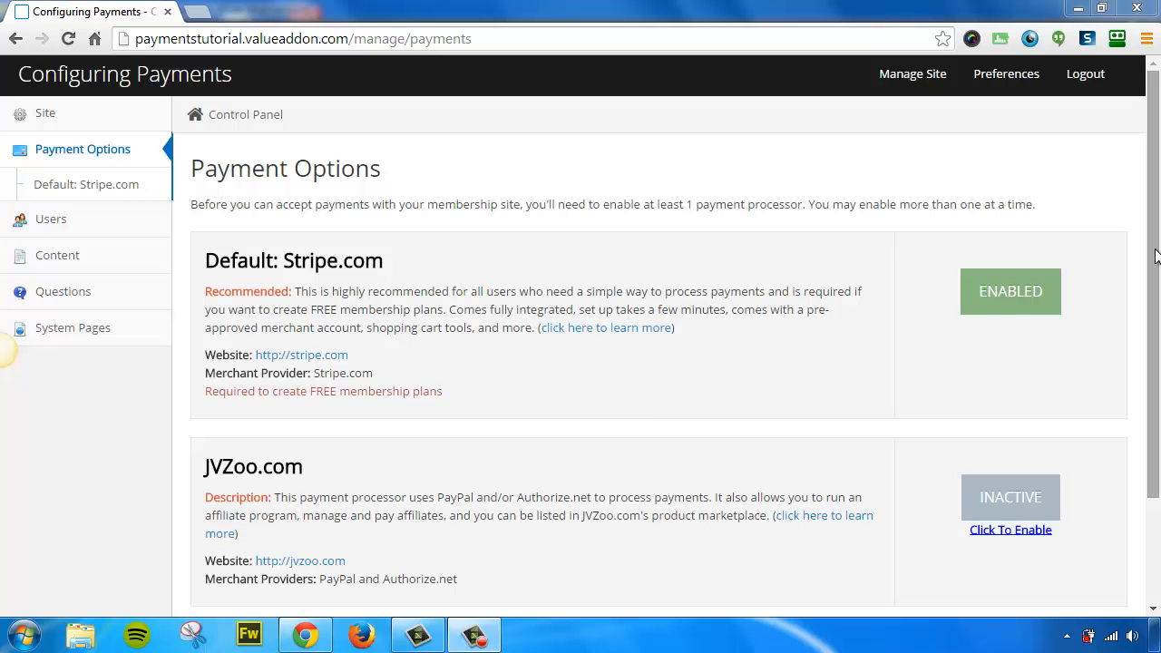
Step: Enable 'Show Advanced Options?' in Payment Options so membership levels become available
scroll(down, 3)
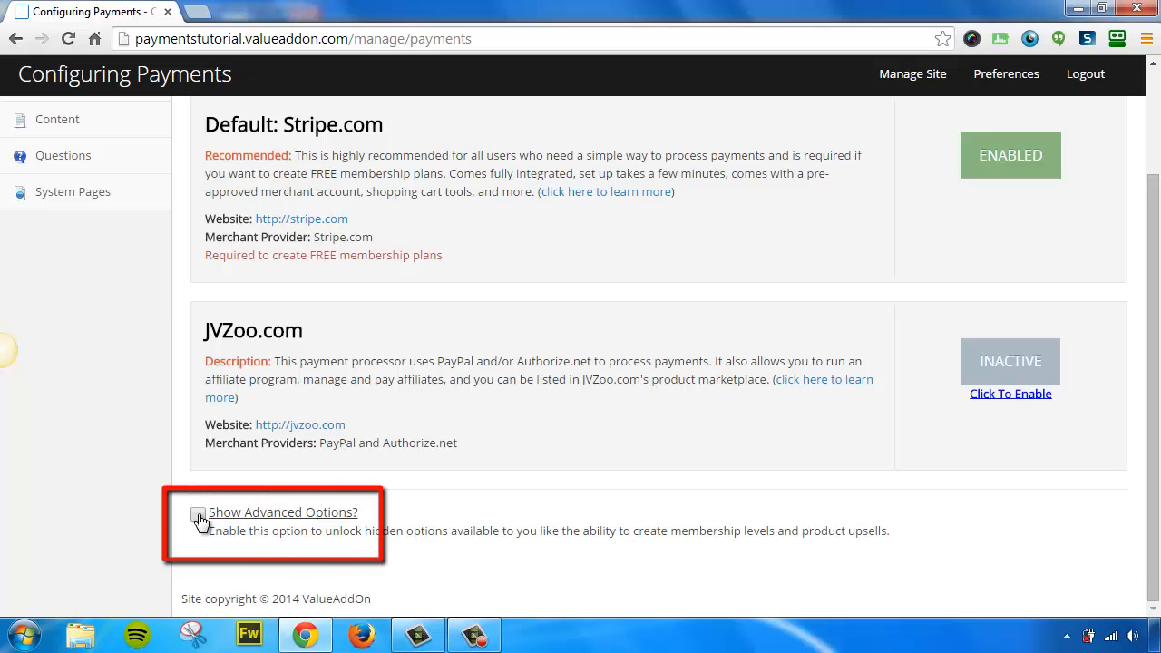
click(200, 512)
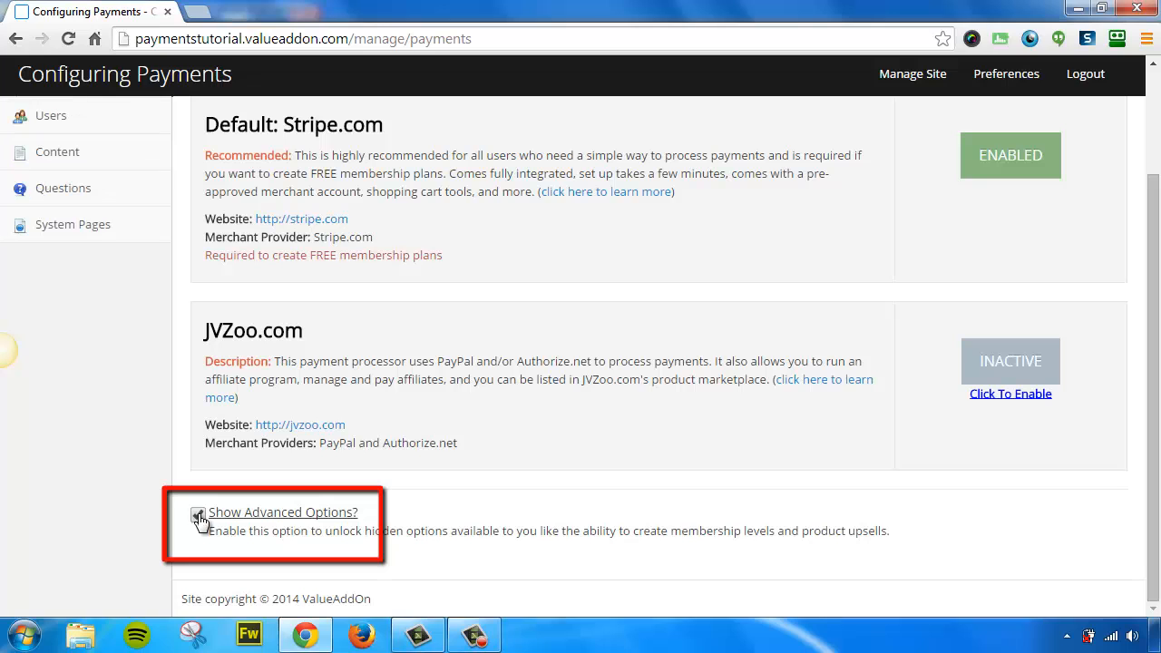
click(200, 519)
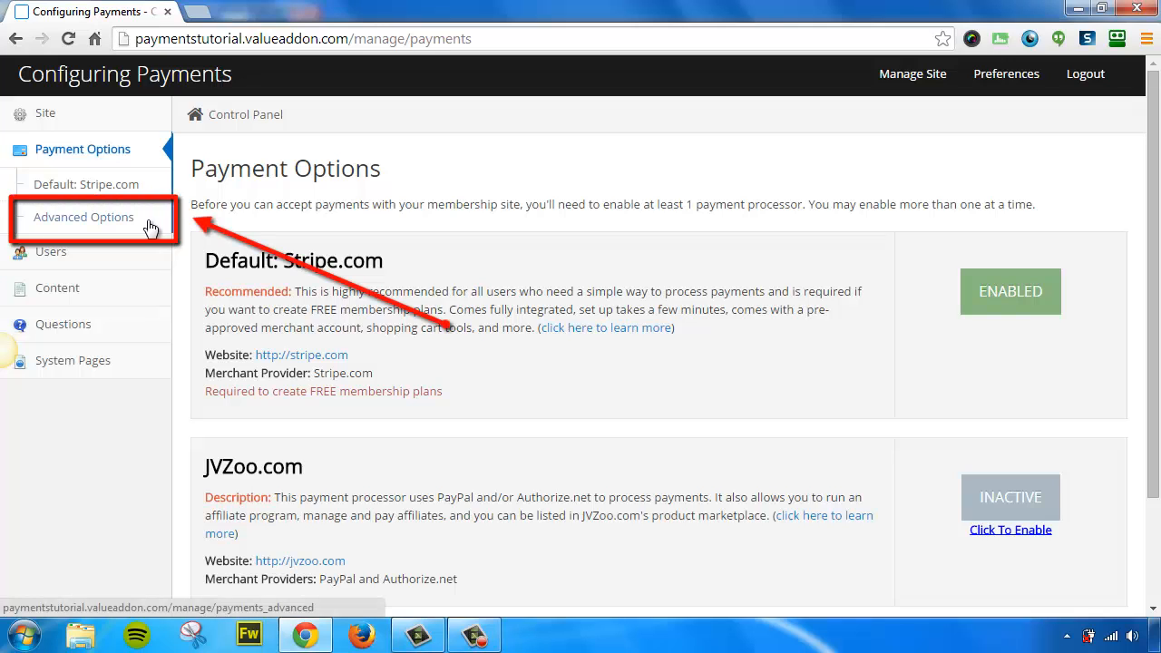
Step: Go to Advanced Options to see the default M000 membership level
click(84, 217)
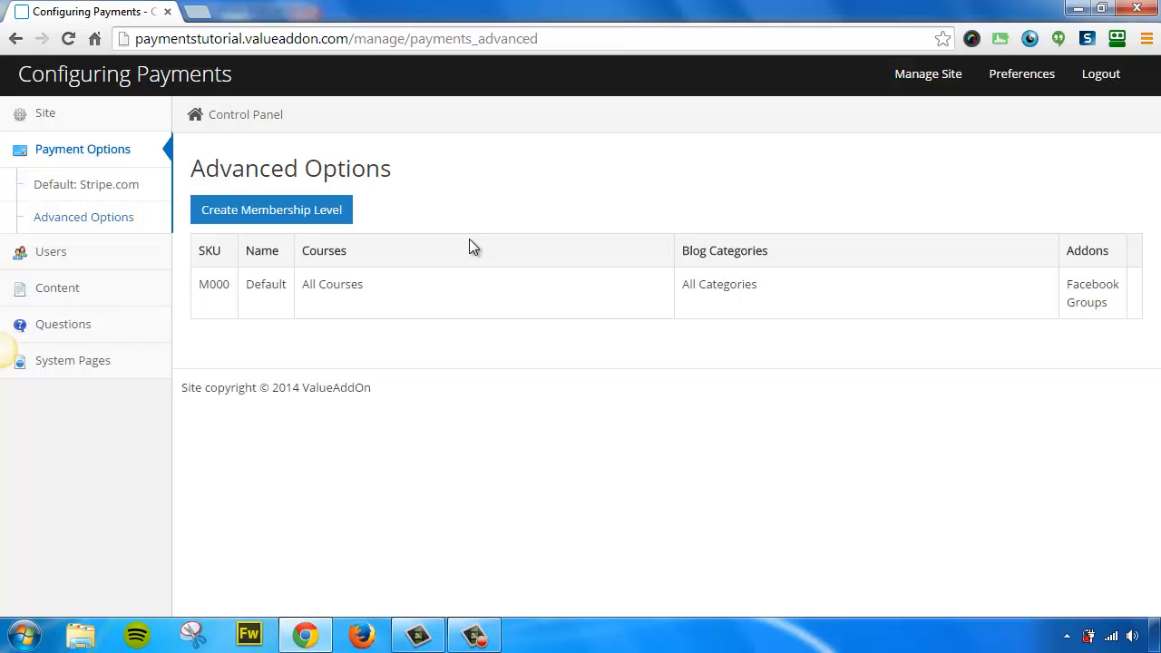
mouse_move(454, 245)
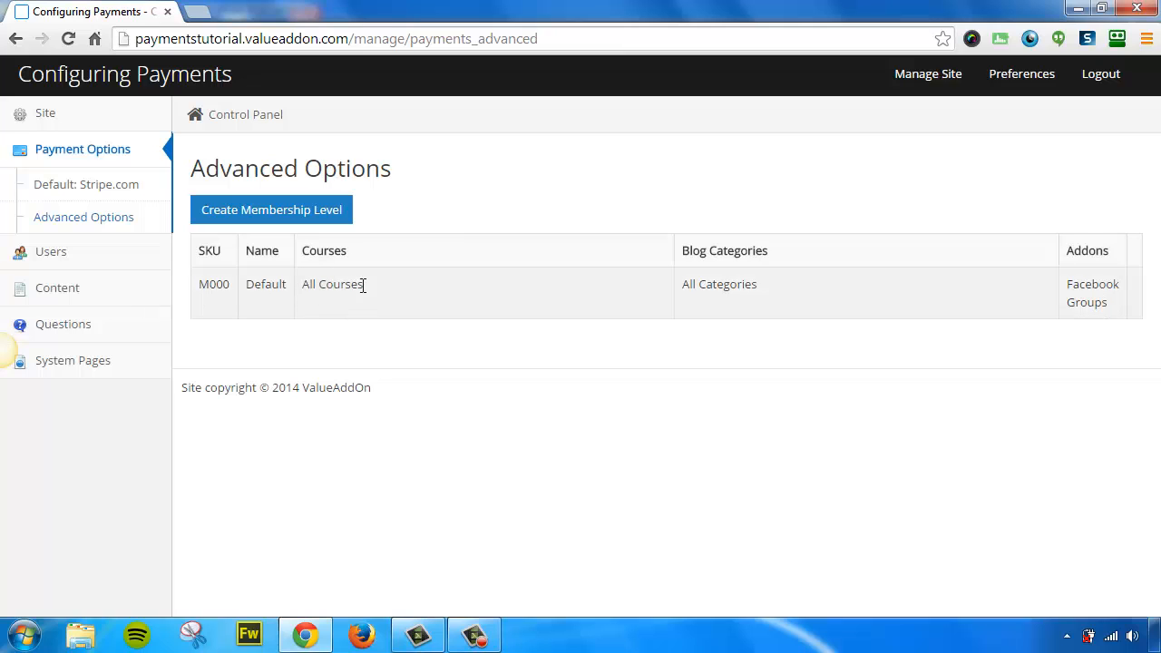
mouse_move(372, 287)
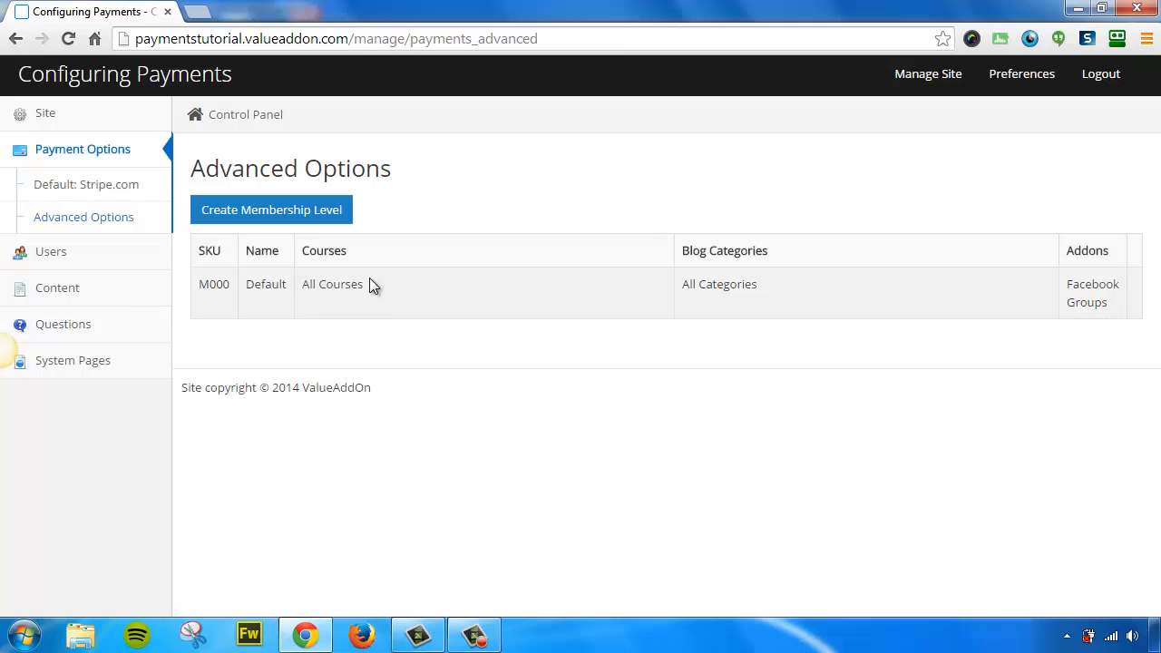
mouse_move(706, 283)
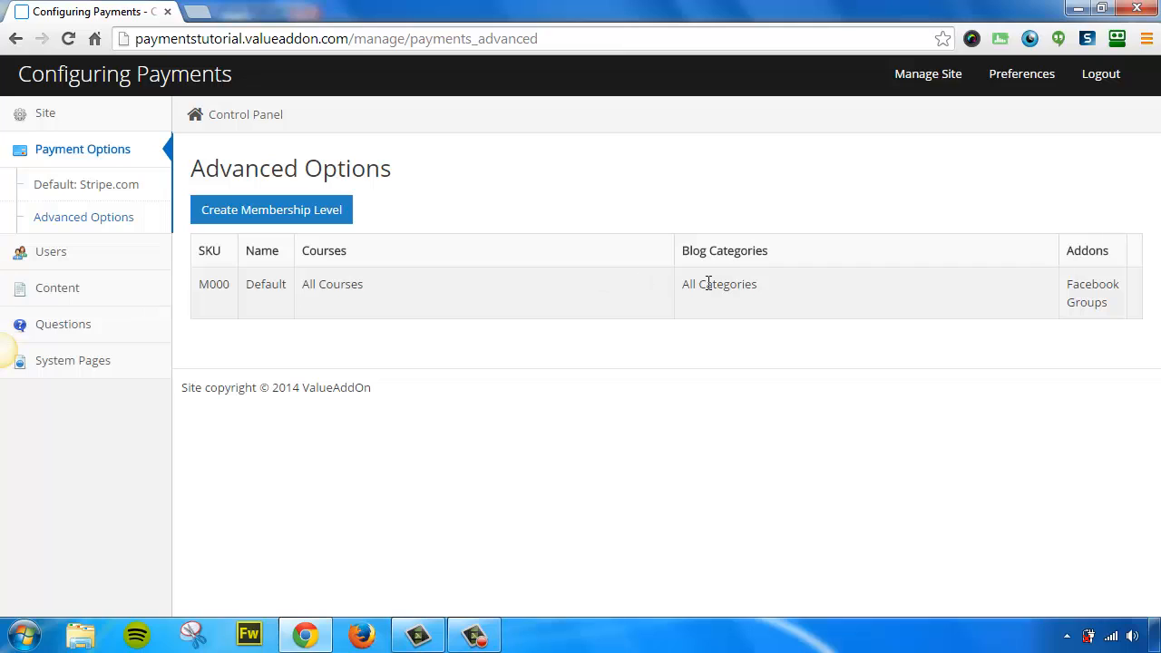
mouse_move(472, 305)
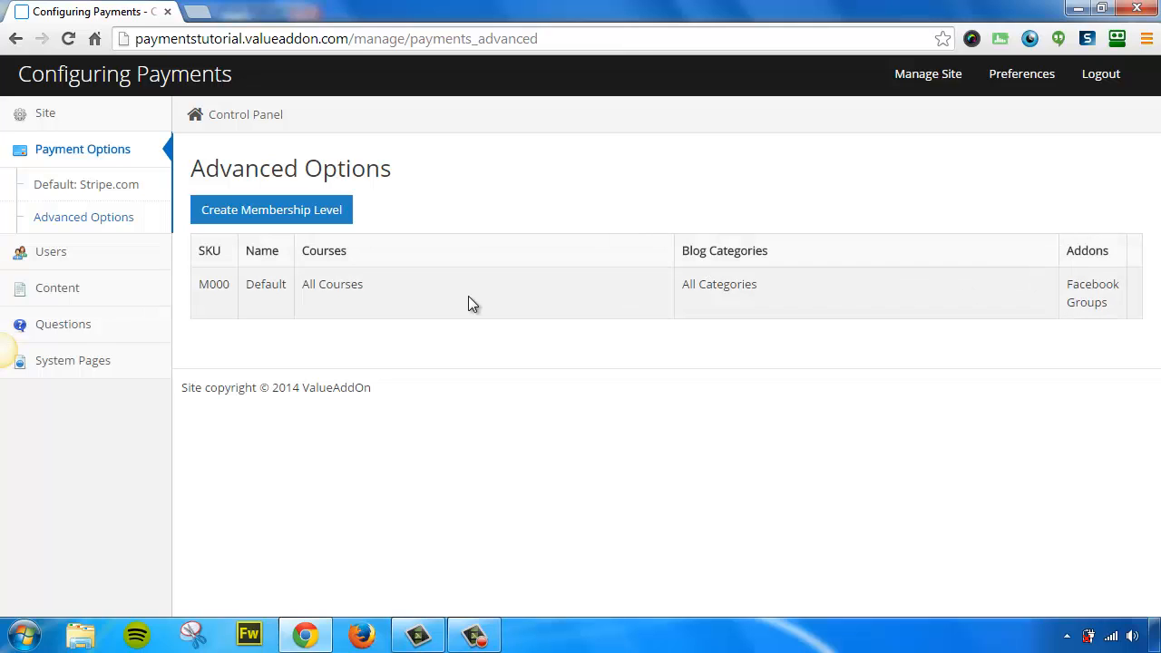
mouse_move(395, 292)
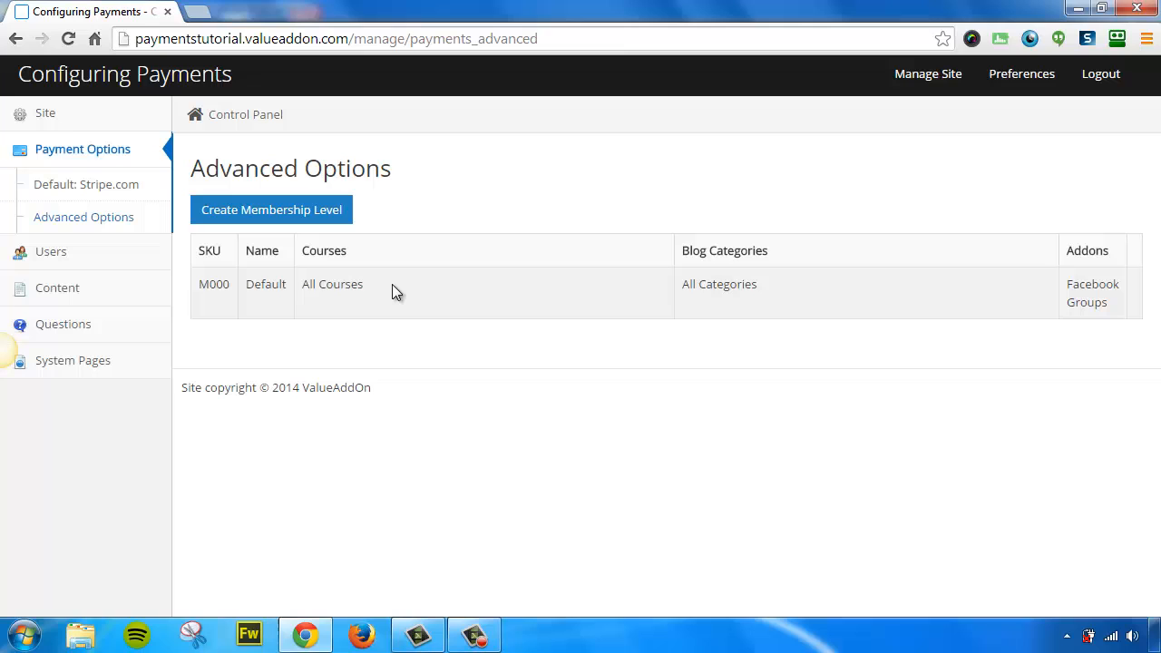
mouse_move(272, 211)
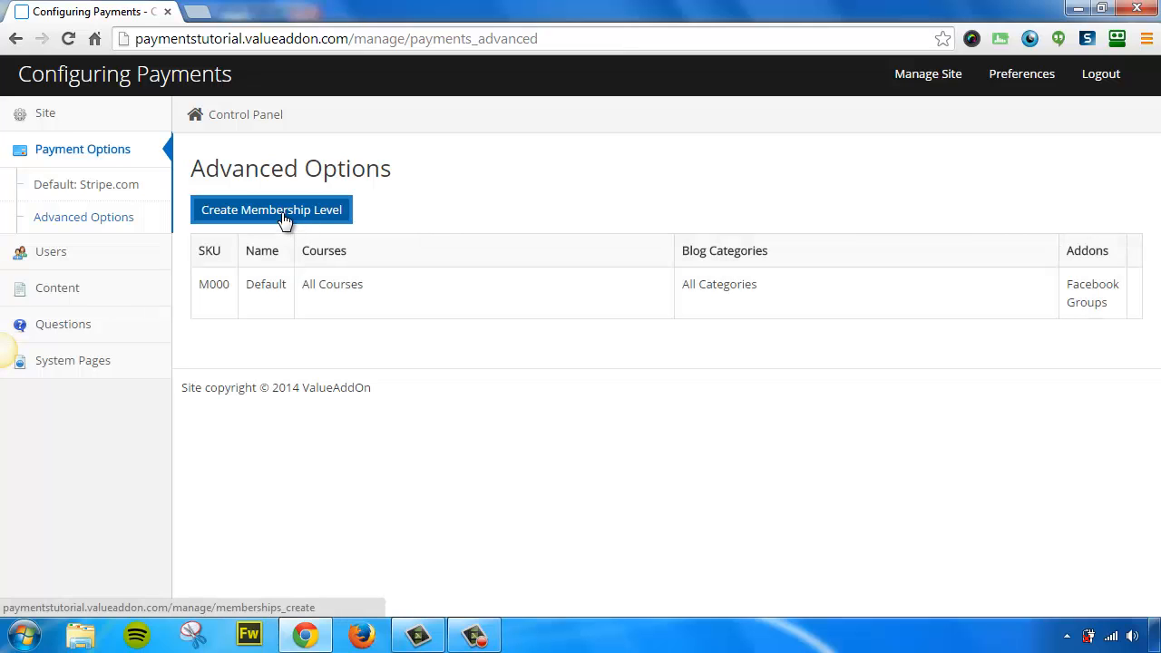
Step: Create a 'Gold' membership level with Magic Course 1 only, PDF Downloads excluded
click(272, 211)
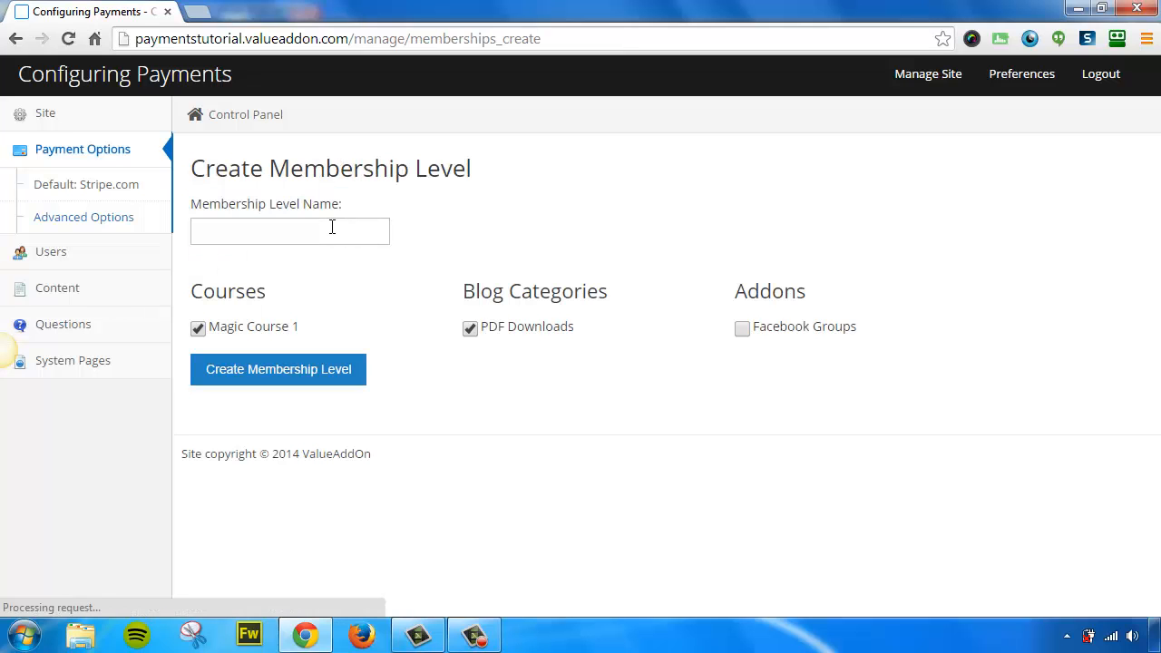
click(290, 230)
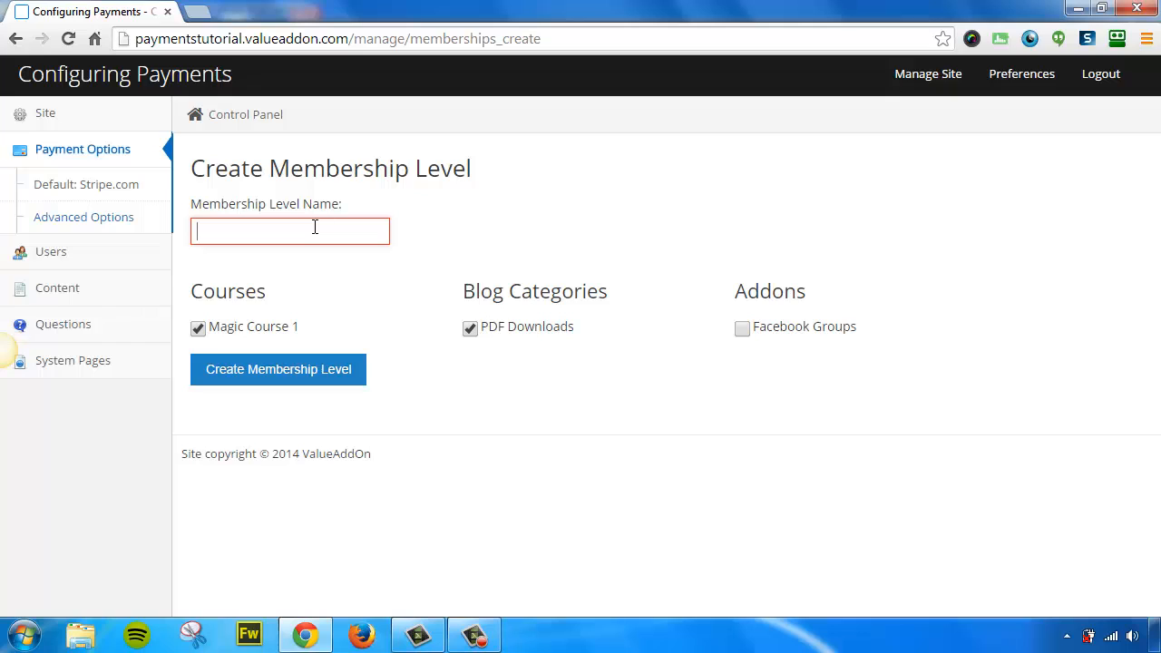
text(G)
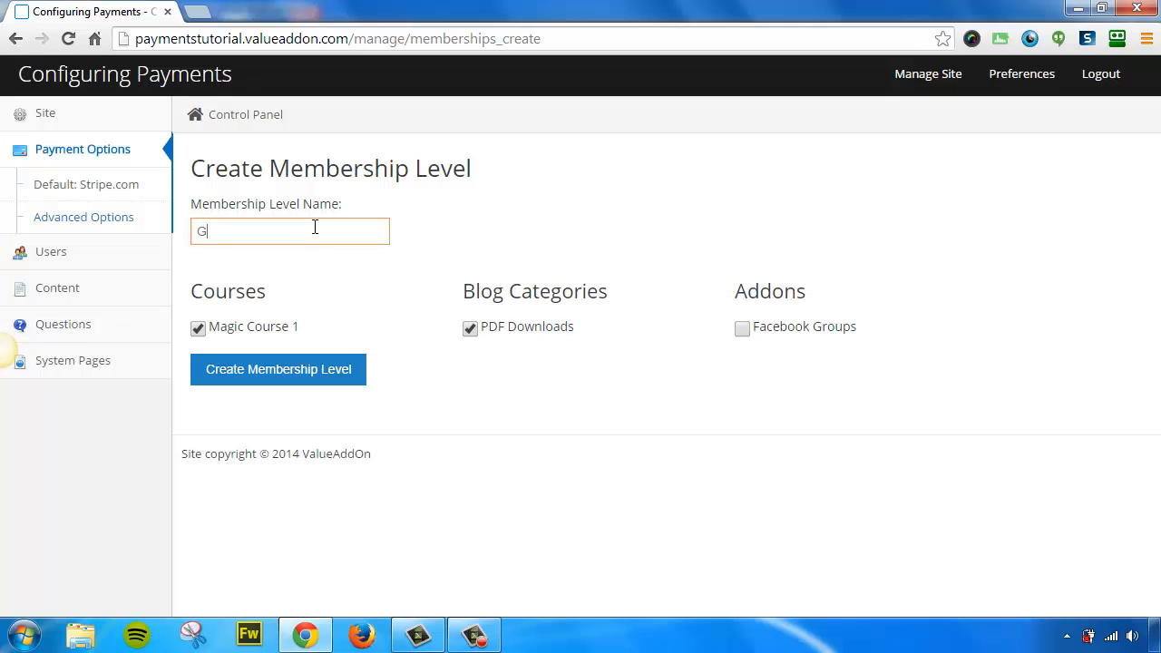
text(old)
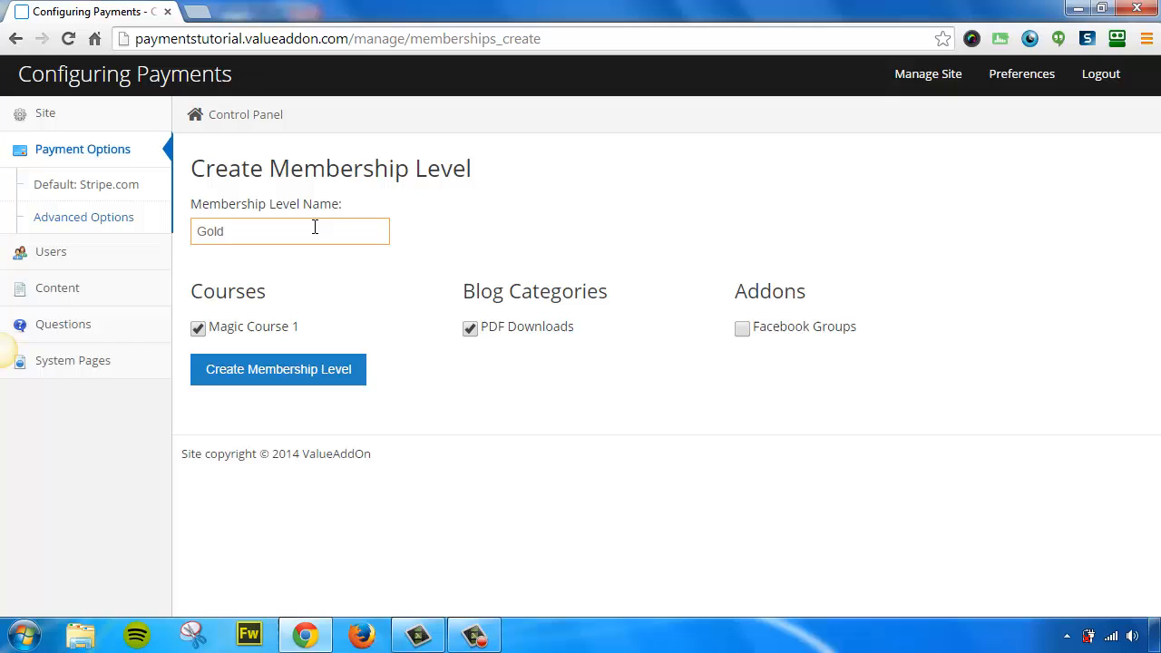
mouse_move(268, 315)
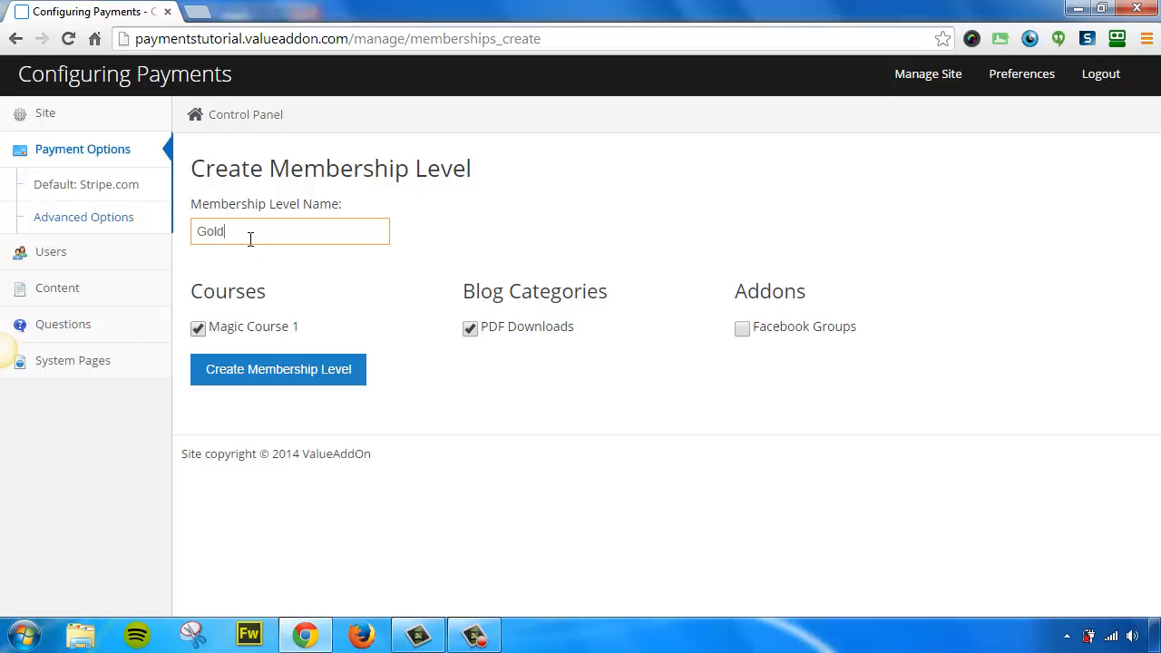
click(470, 326)
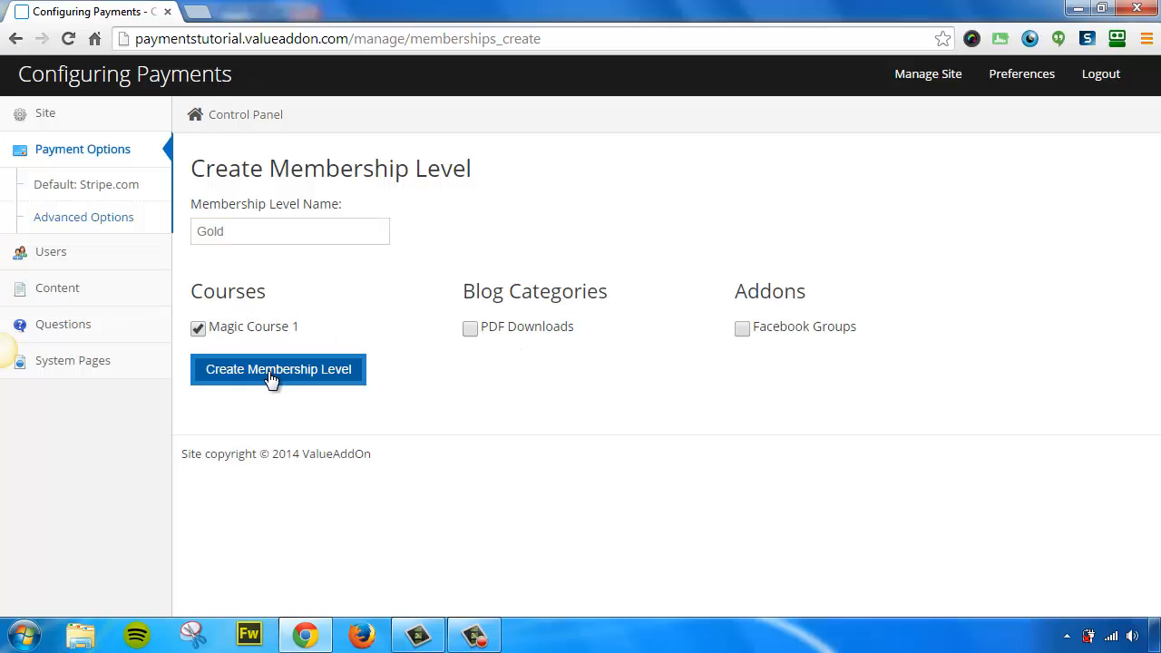
click(279, 370)
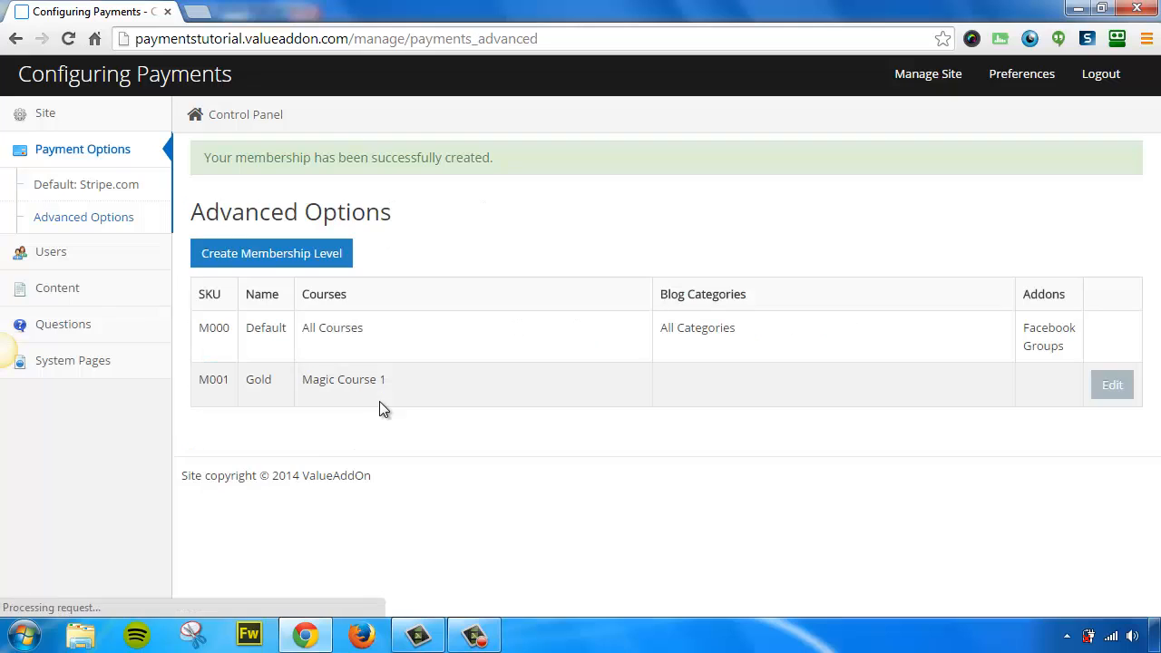
mouse_move(298, 396)
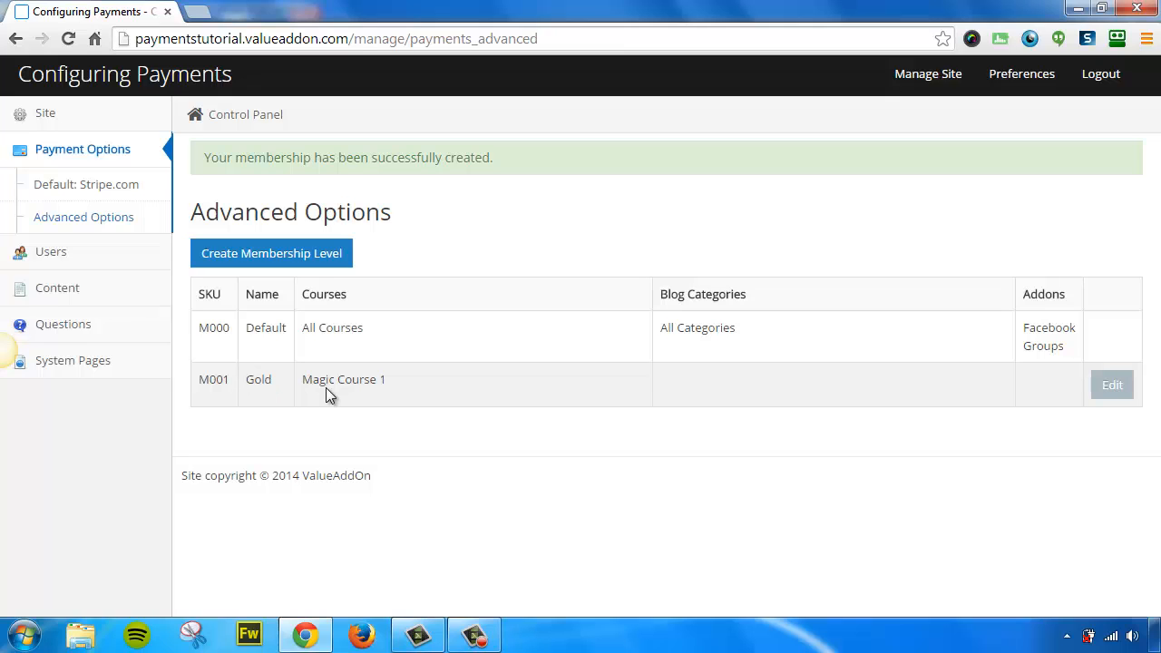
mouse_move(936, 381)
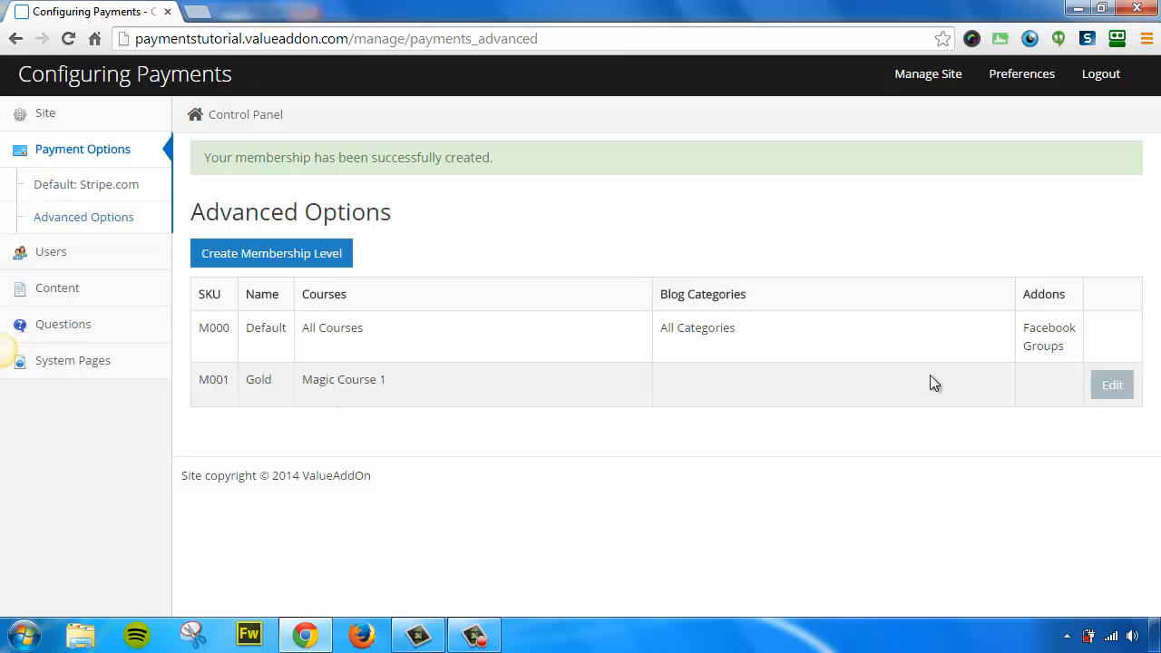
mouse_move(363, 316)
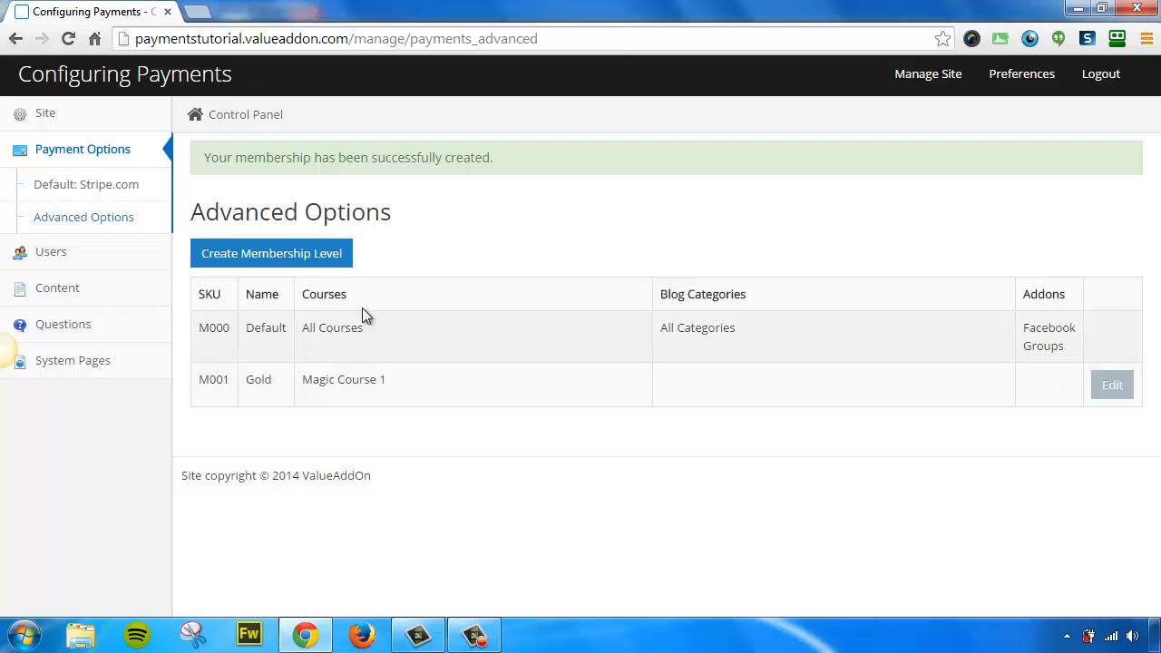
Step: Create a 'Silver' membership level with PDF Downloads only, Magic Course 1 excluded
click(272, 254)
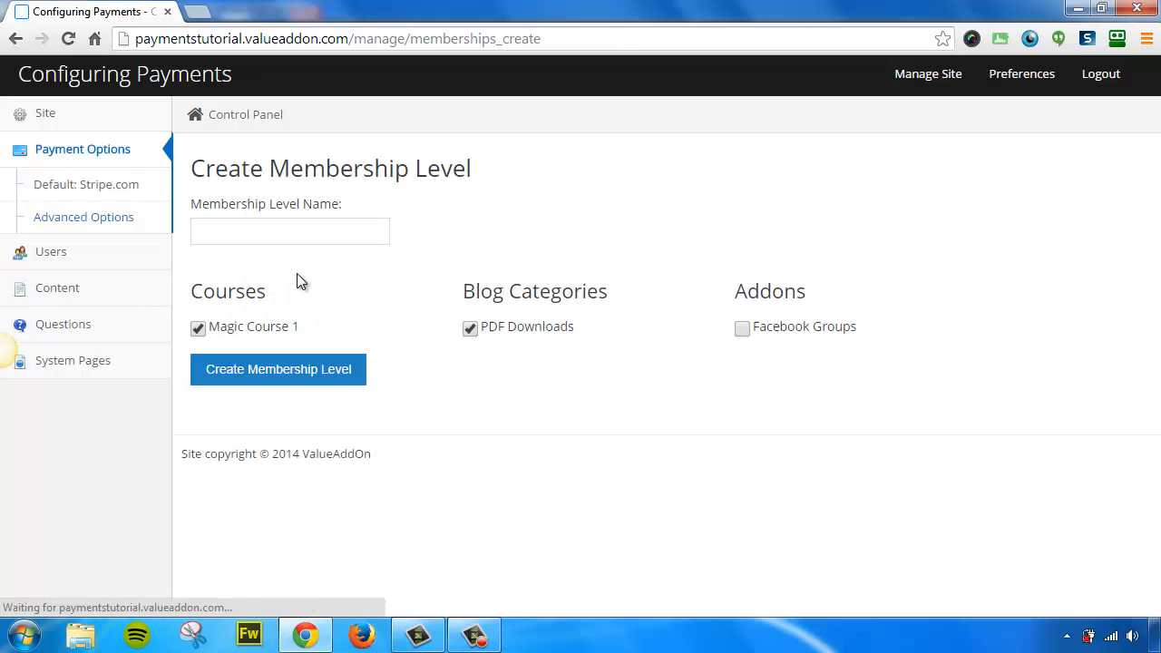
click(291, 232)
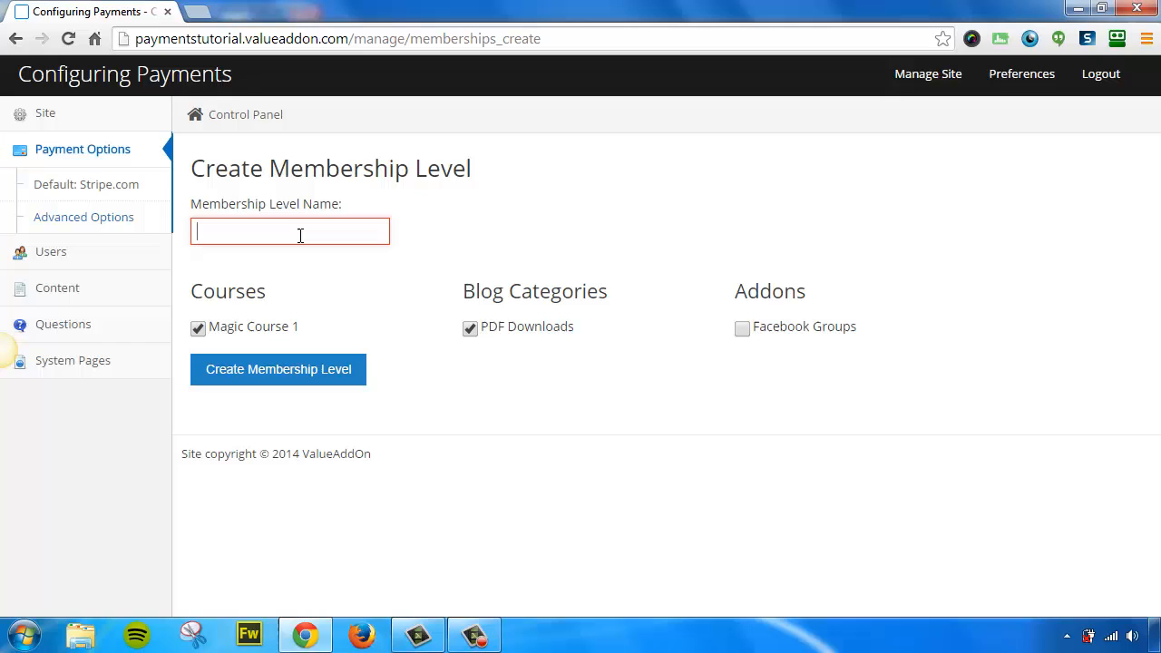
text(Silver)
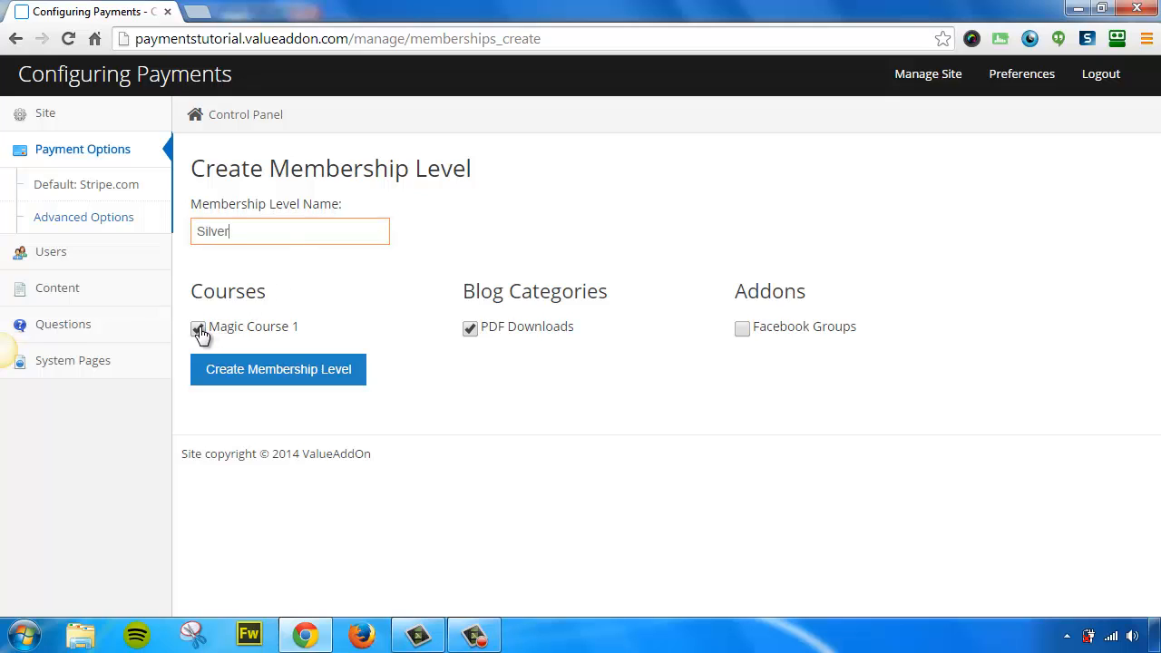
click(198, 326)
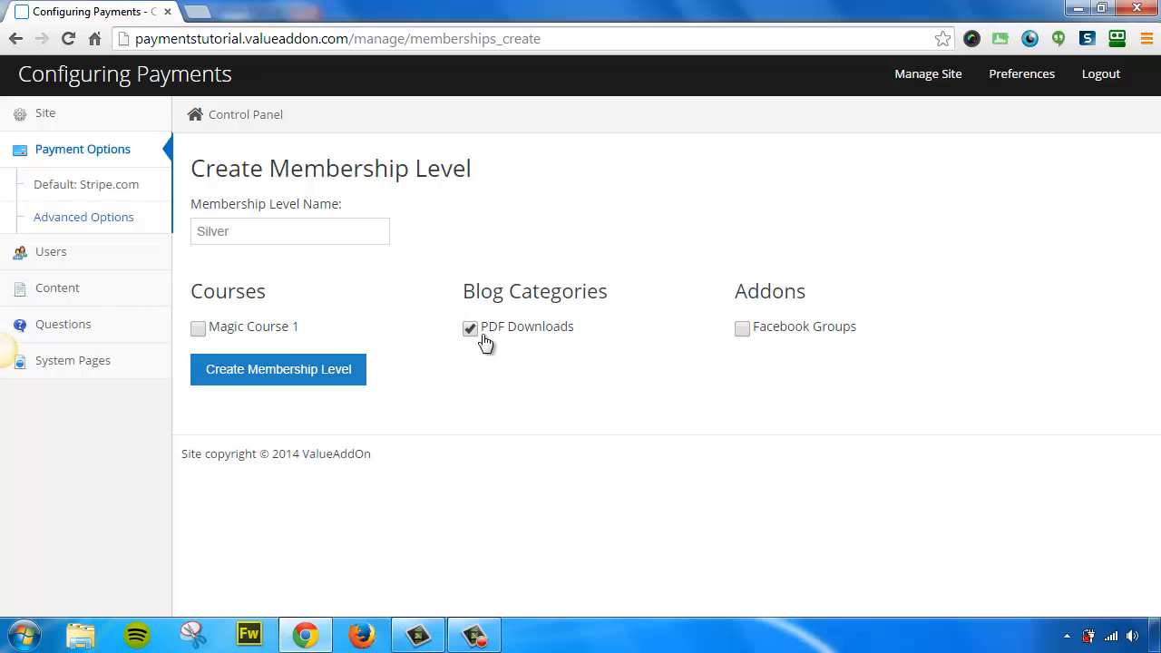
click(279, 370)
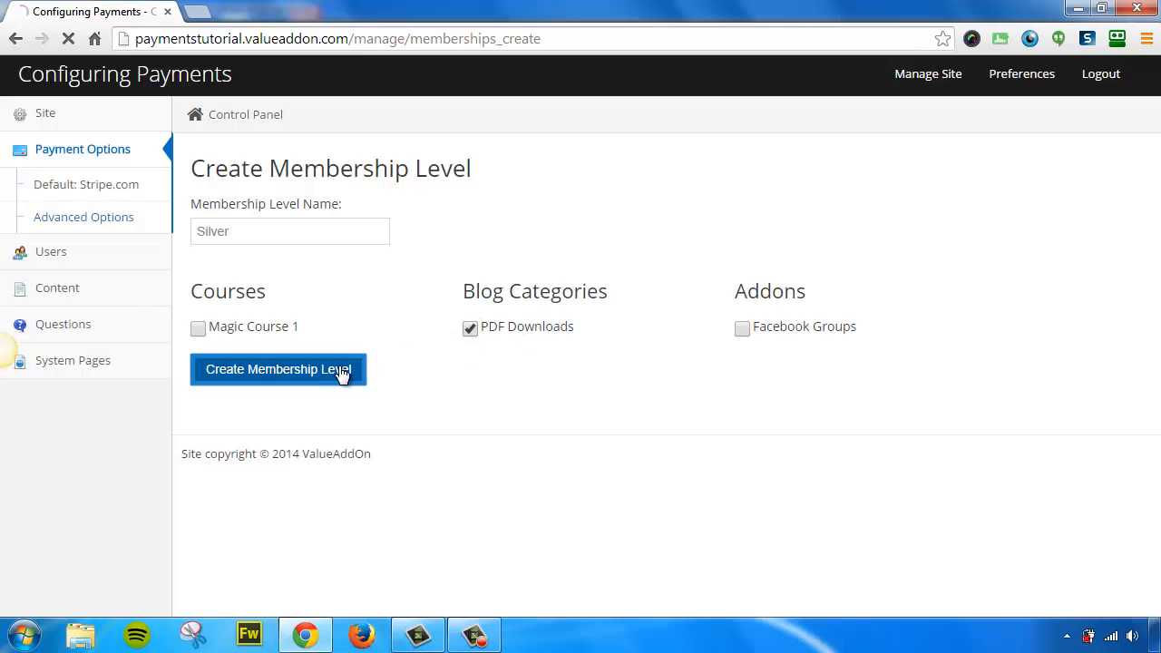
click(278, 370)
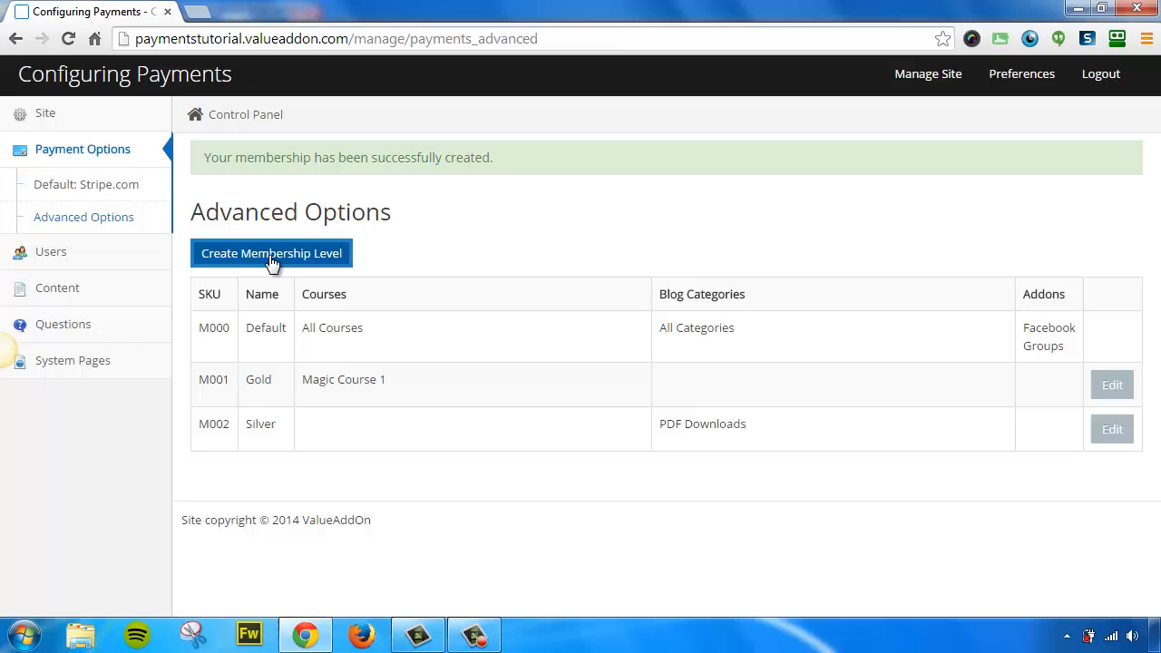
Step: Create a 'General' membership level granting PDF Downloads and Facebook Groups access
click(272, 254)
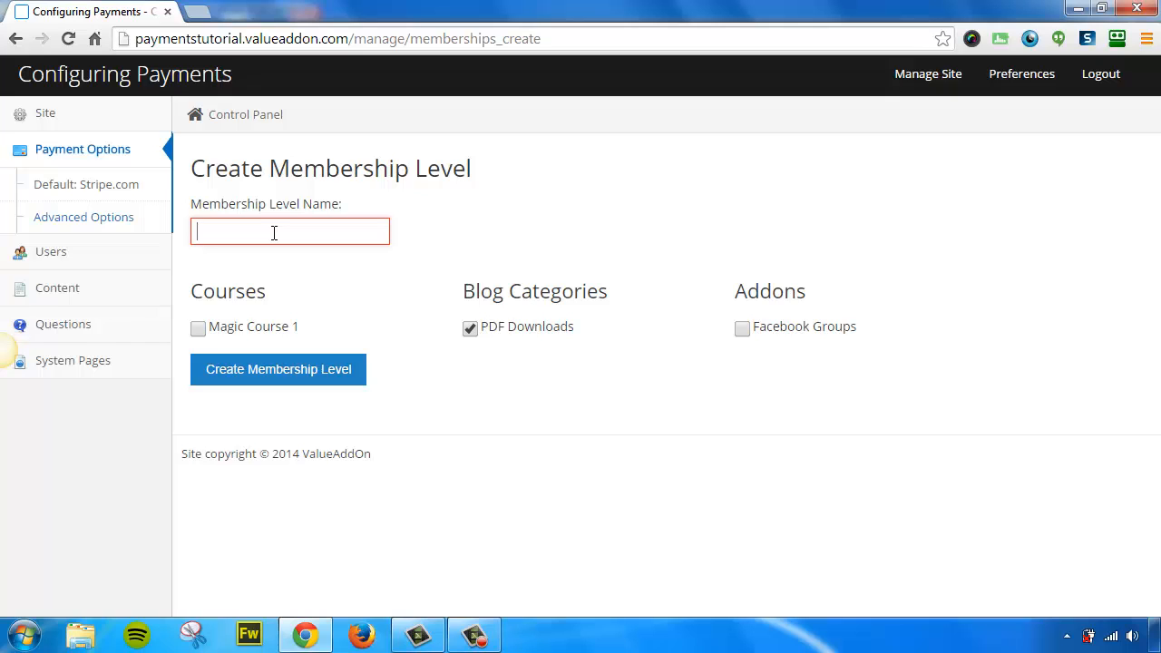
text(Geenr)
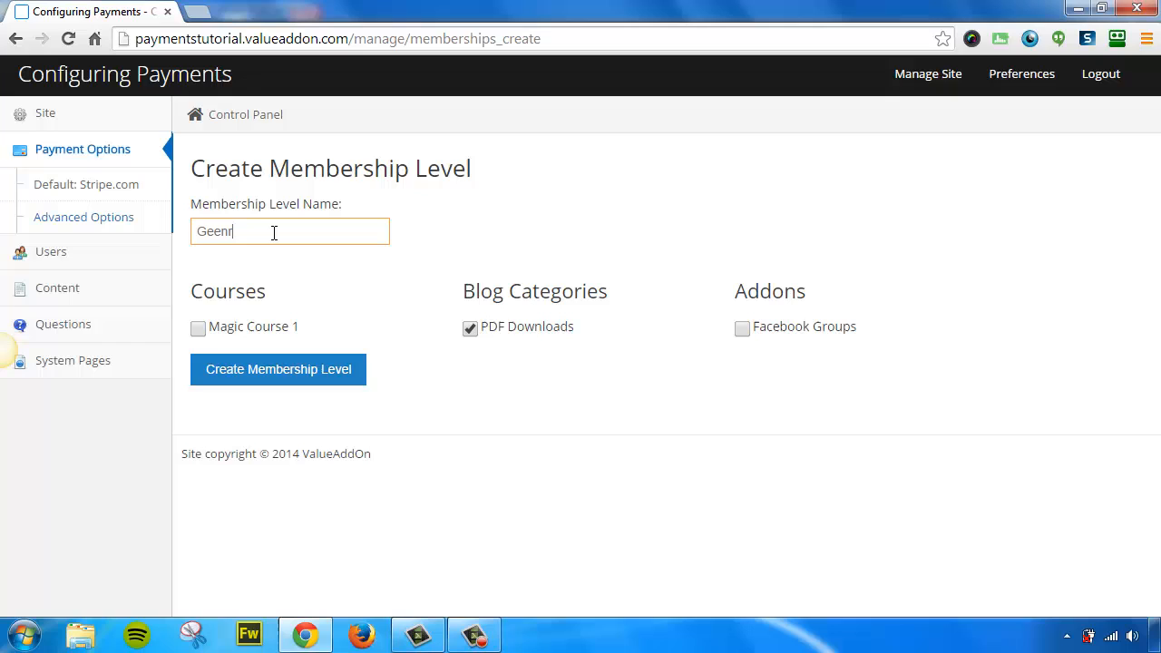
text(General)
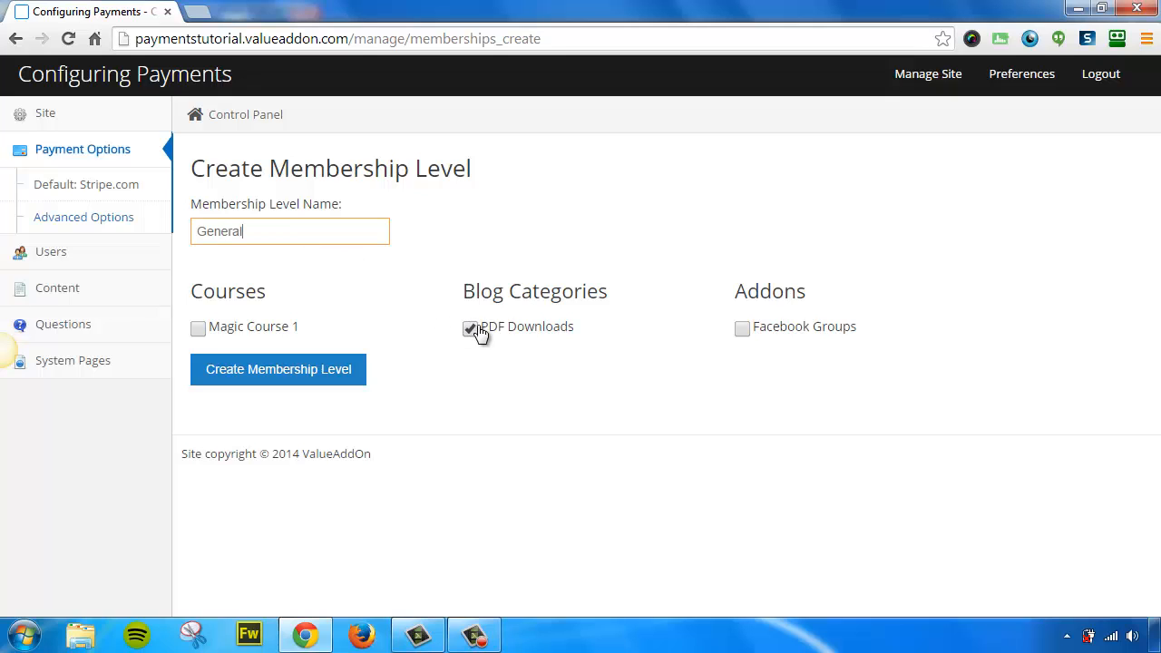
mouse_move(706, 359)
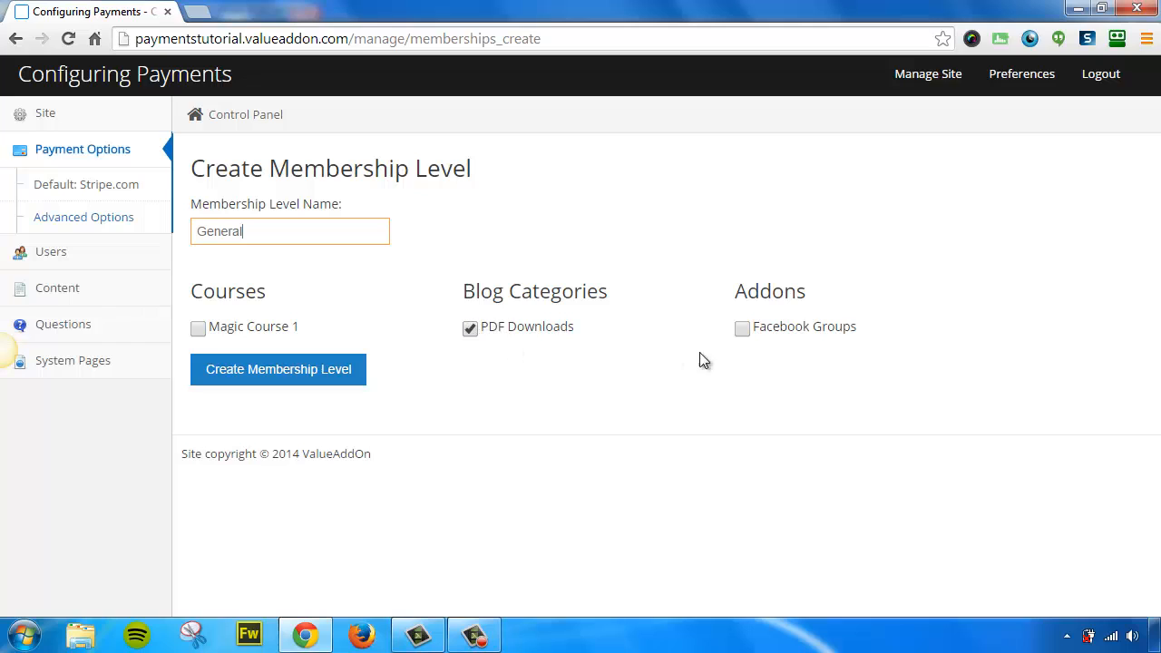
click(742, 326)
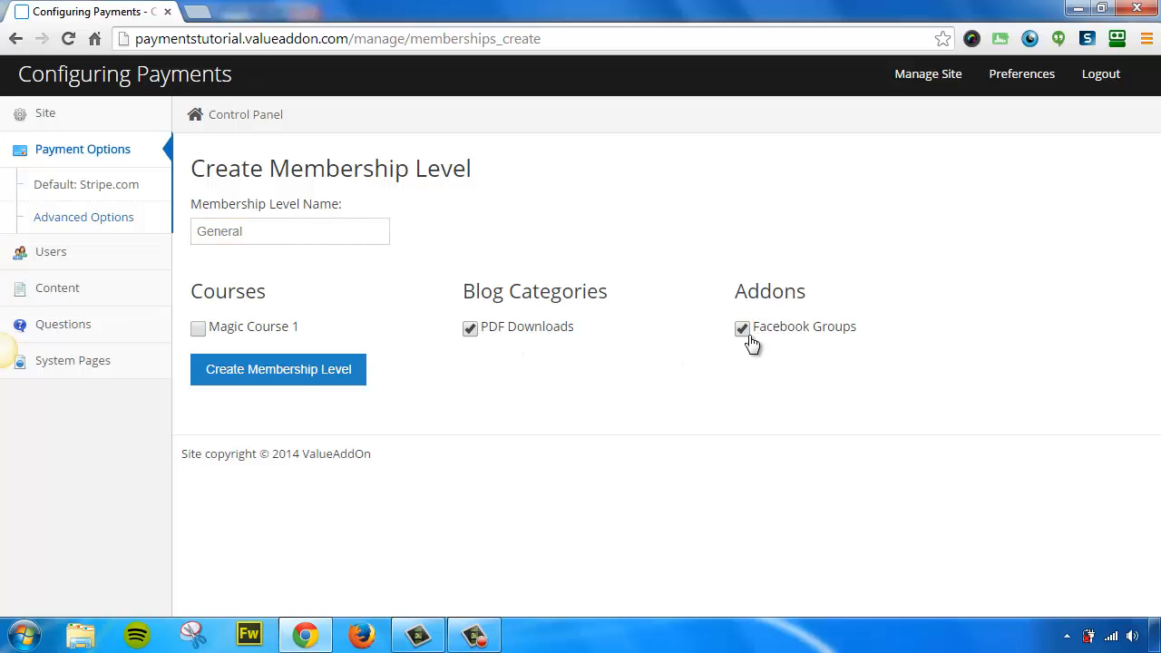
mouse_move(279, 370)
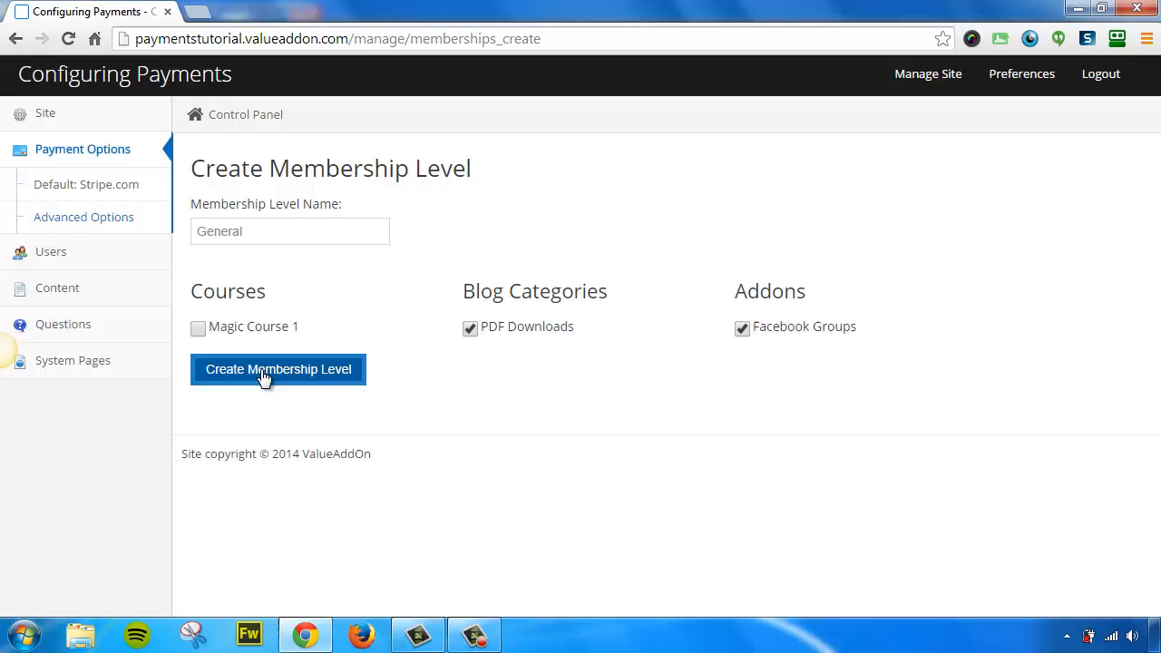
click(277, 370)
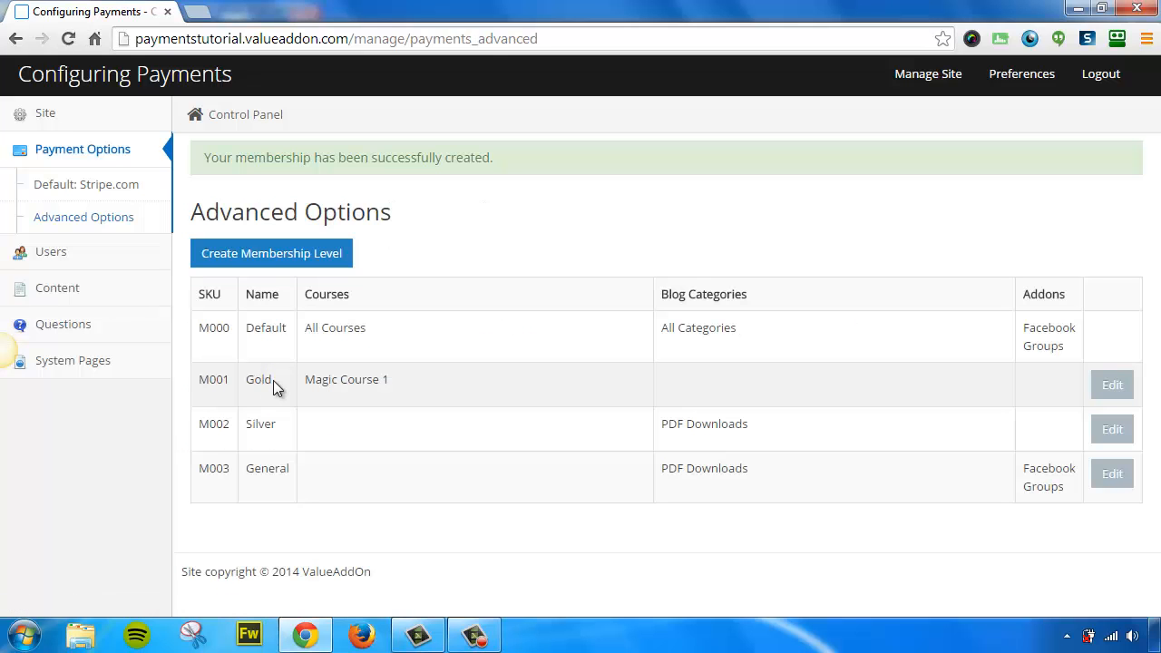
mouse_move(275, 439)
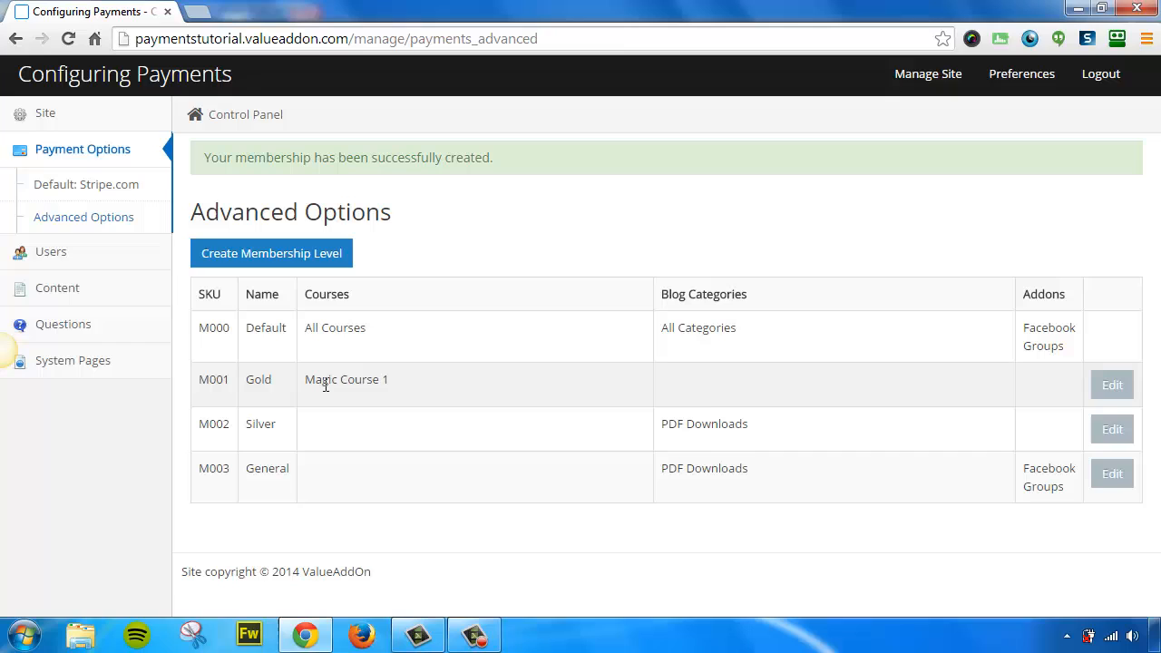
mouse_move(276, 395)
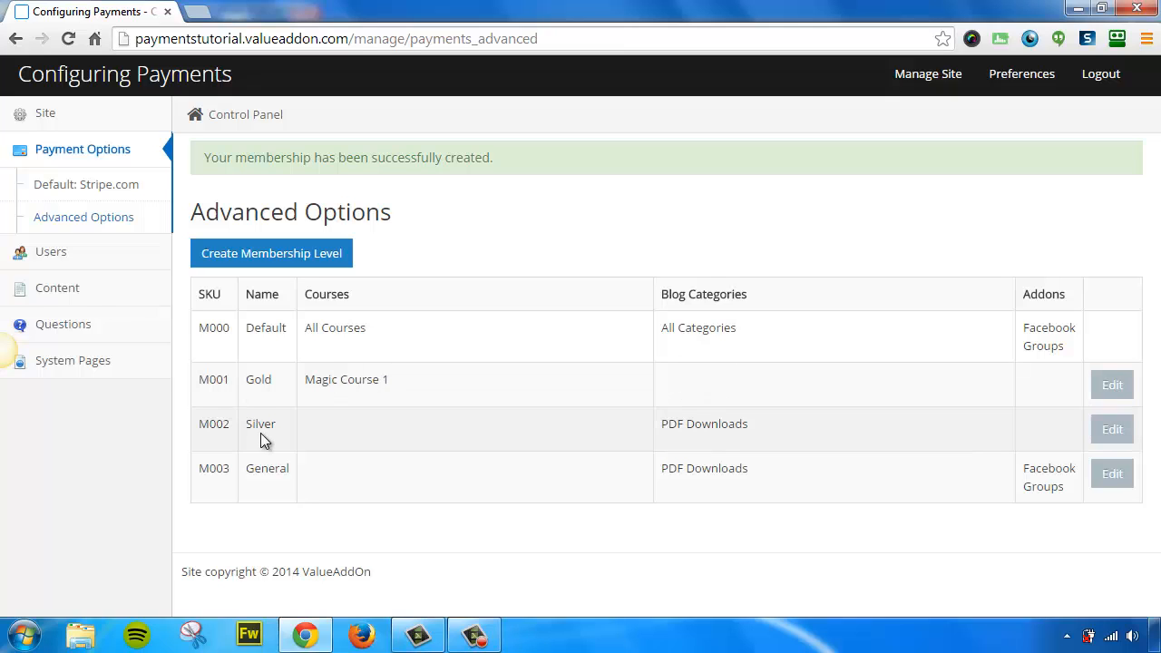
mouse_move(664, 430)
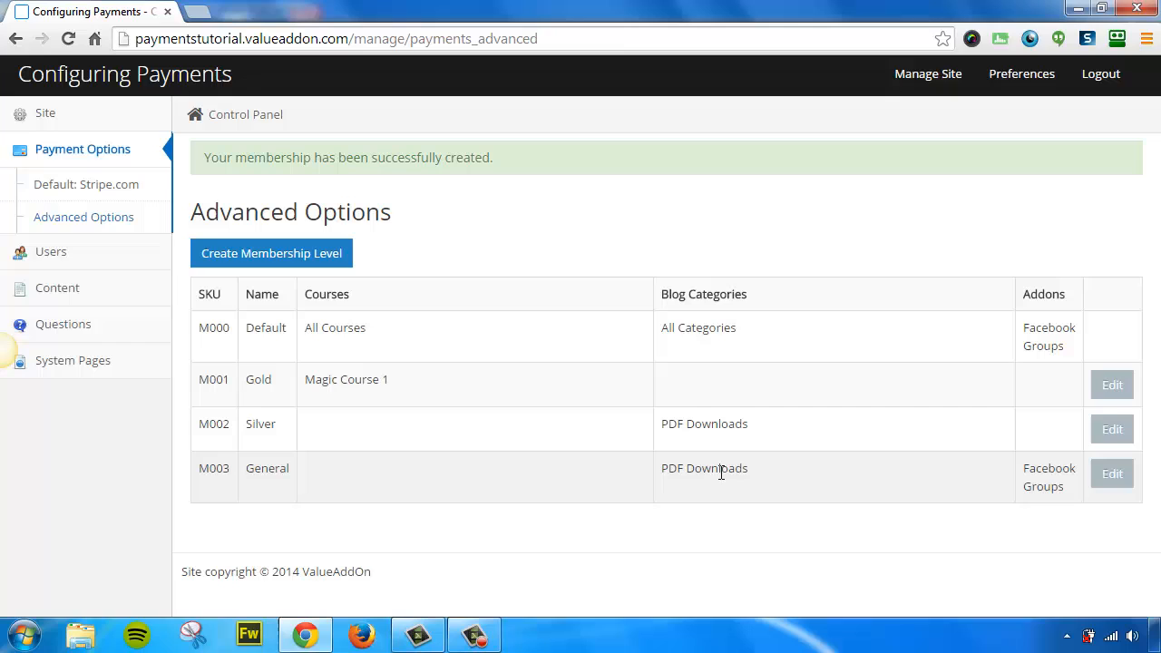
mouse_move(1056, 475)
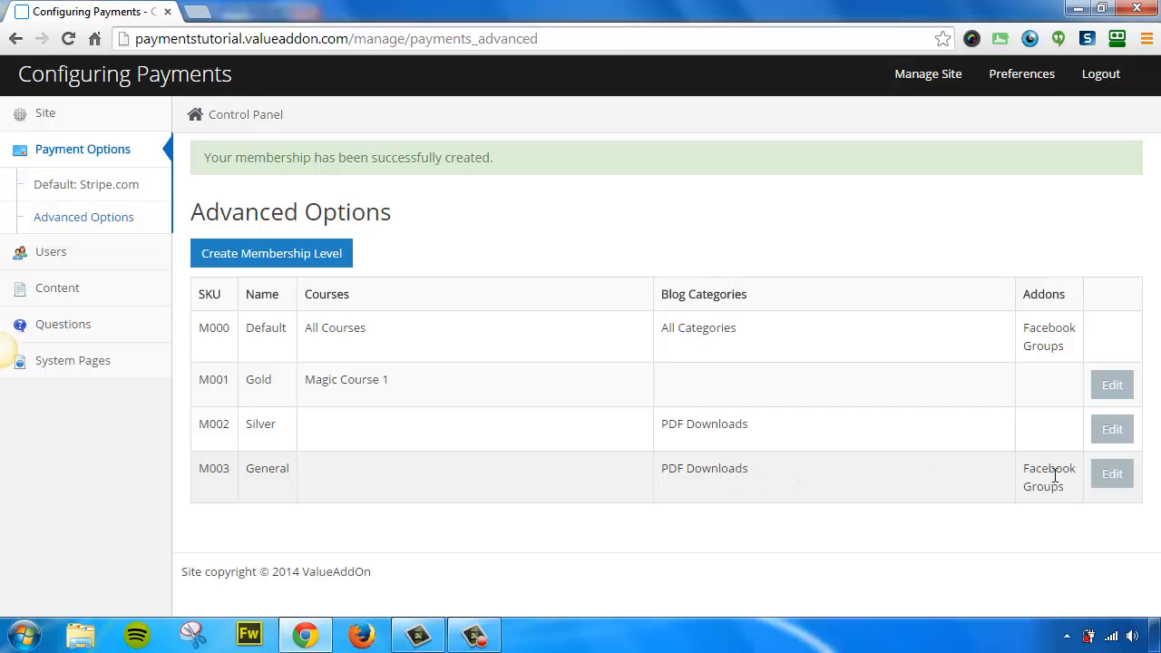
mouse_move(1056, 482)
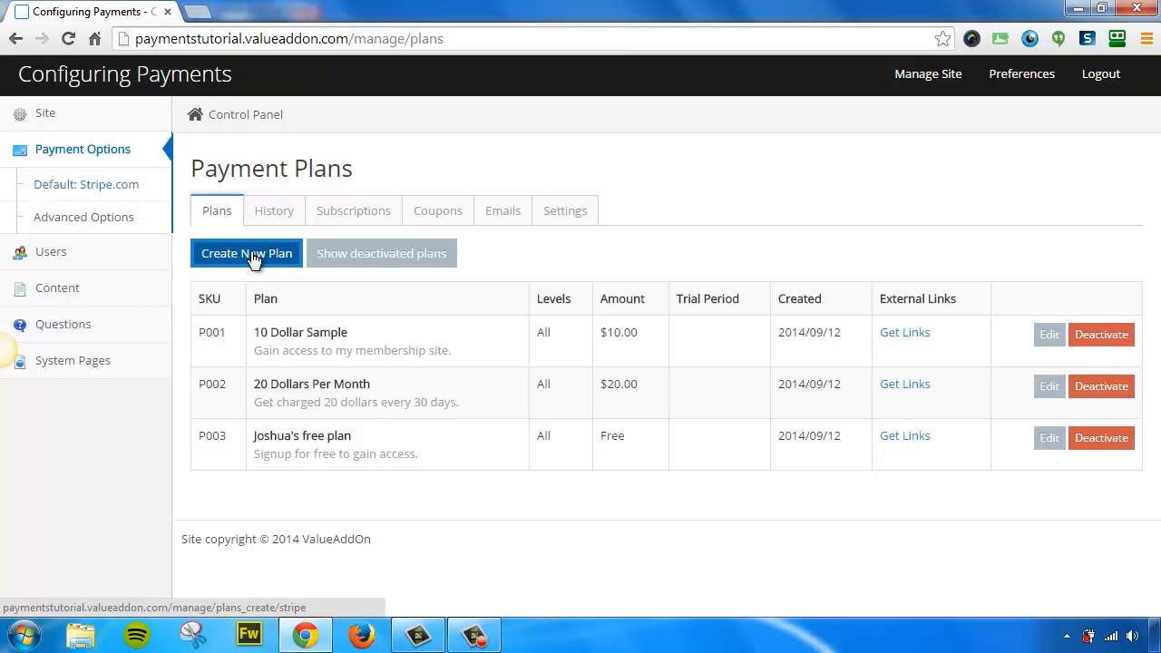
Step: Start a new one-time charge plan named 'Access To Gold Plan'
click(247, 254)
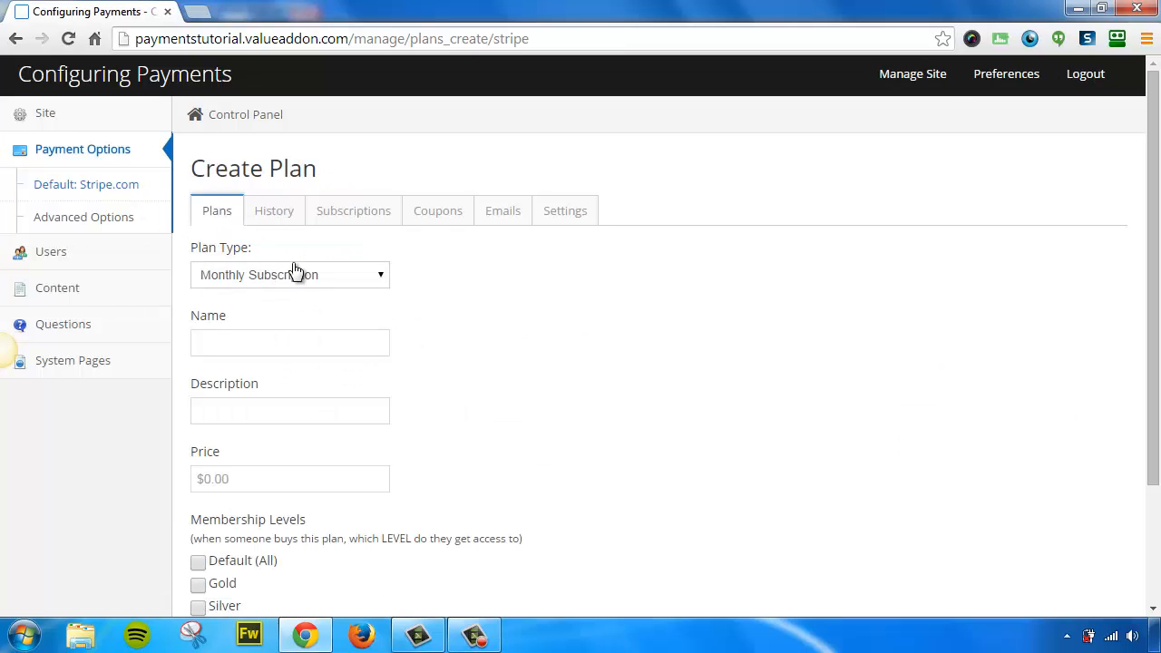
click(291, 274)
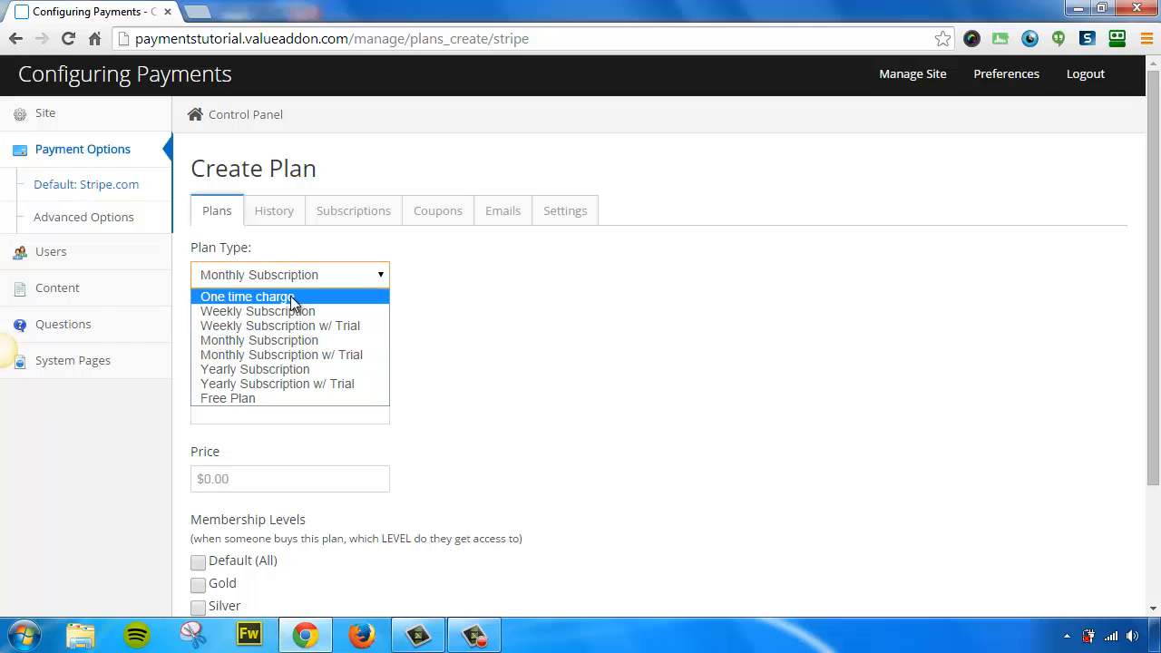
click(247, 297)
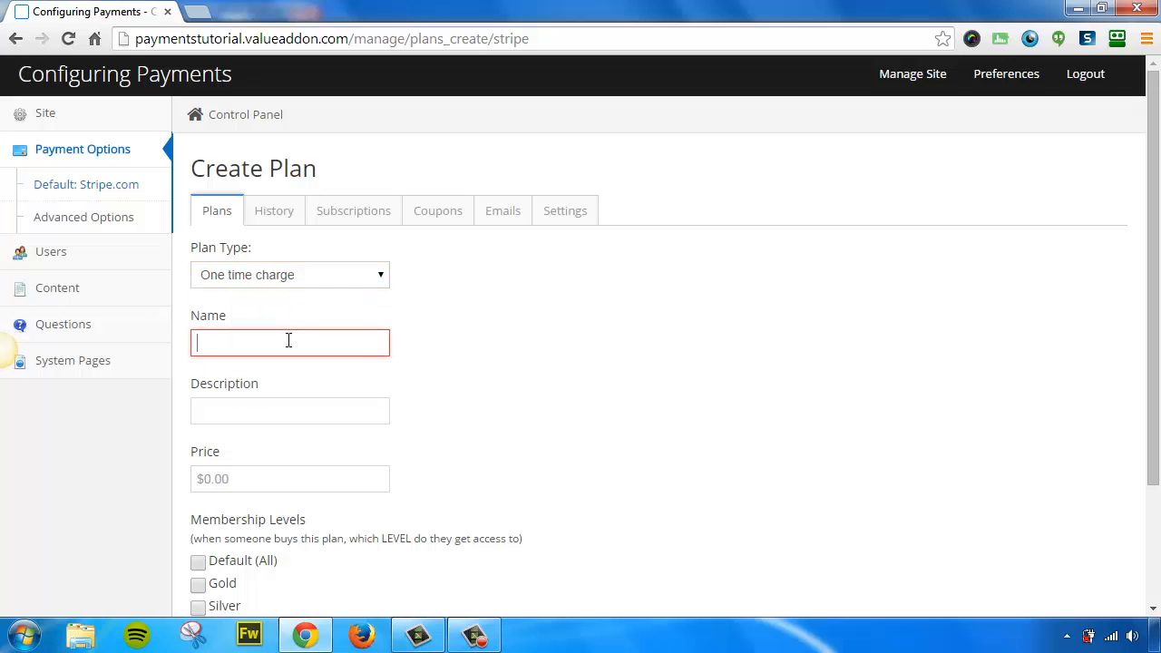
text(Acces)
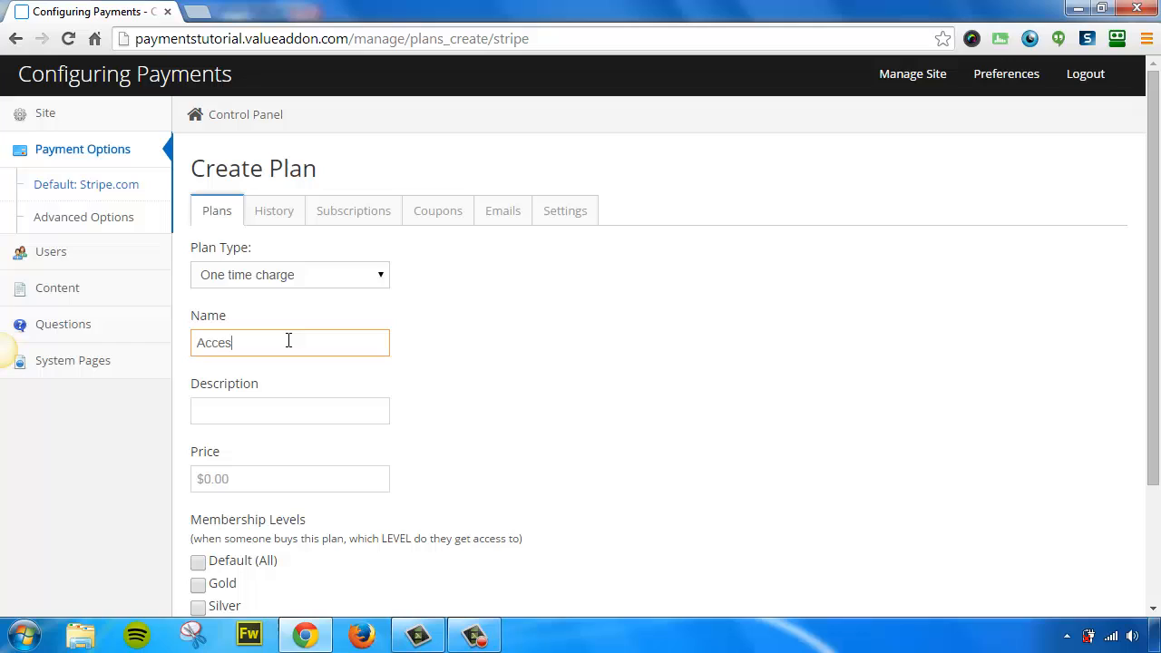
text(s To Gold Planb)
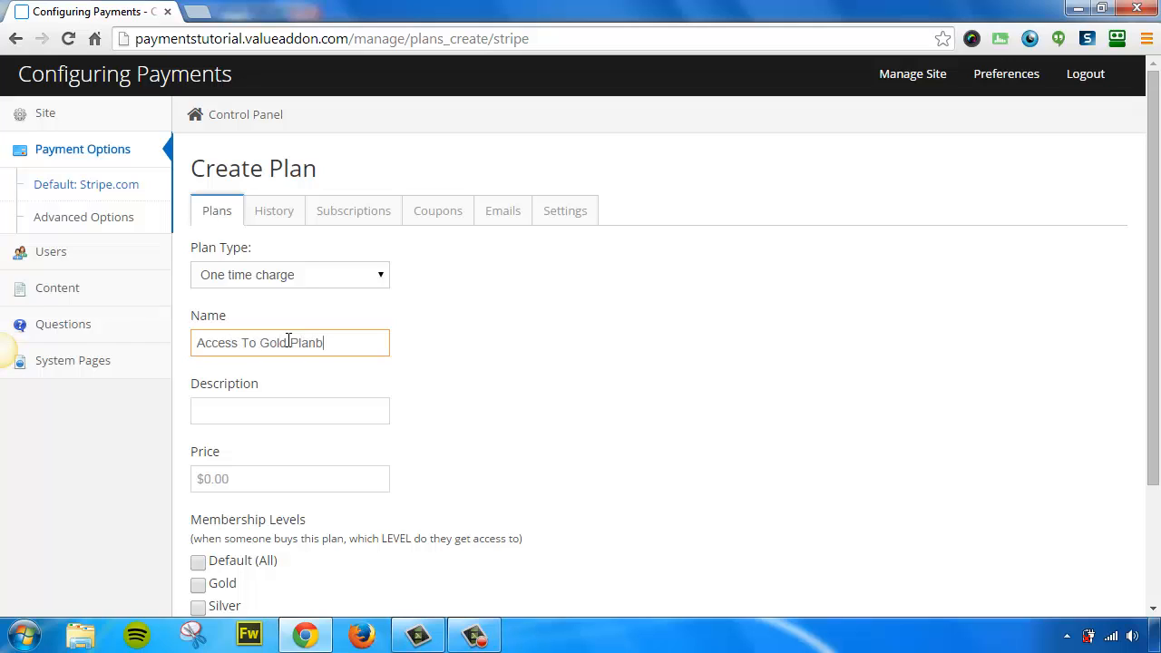
Step: Describe the plan as 'Gain access to my best selling c...' and price it at 97.00
click(290, 410)
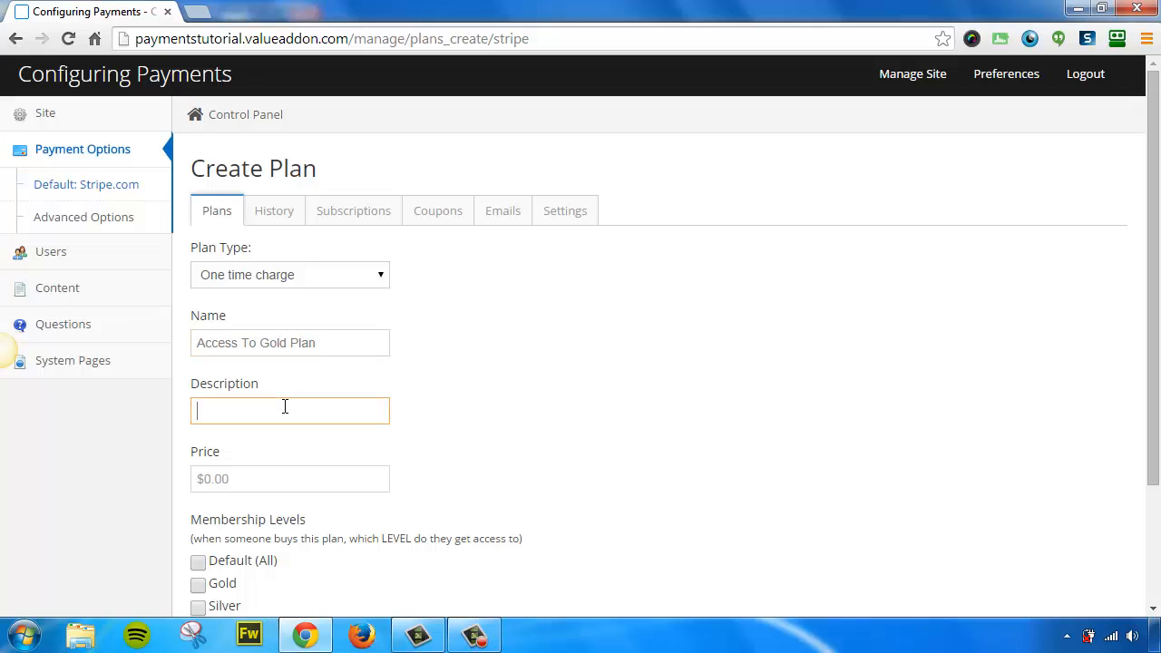
text(Gain access to)
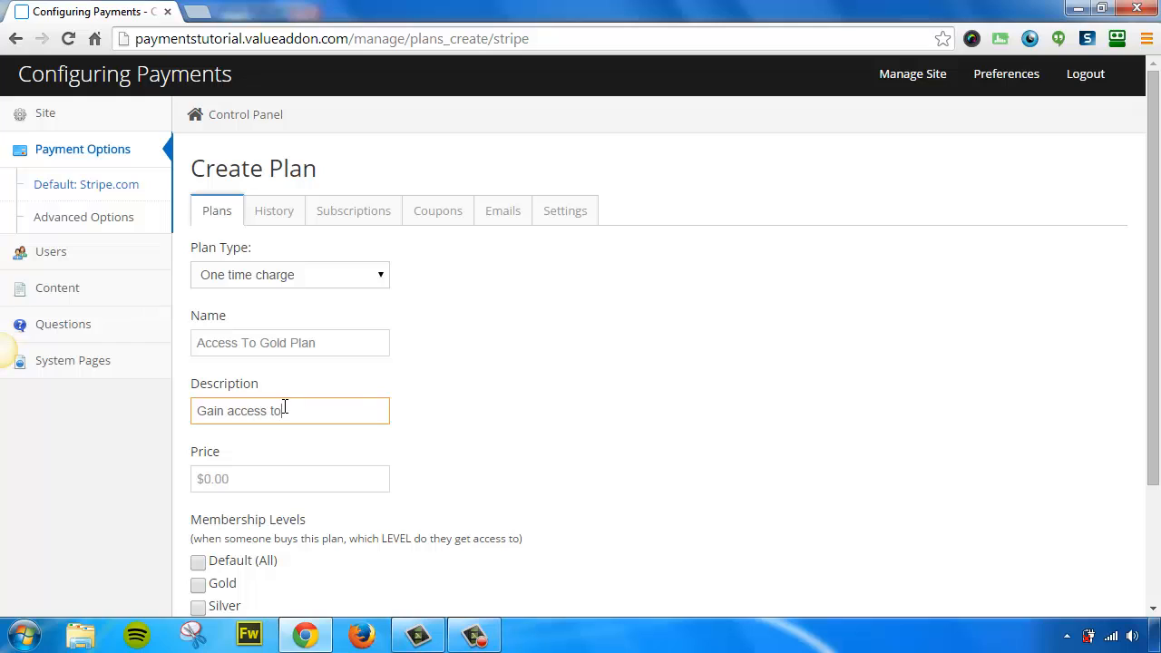
text(my best selling cc)
click(290, 479)
text(9)
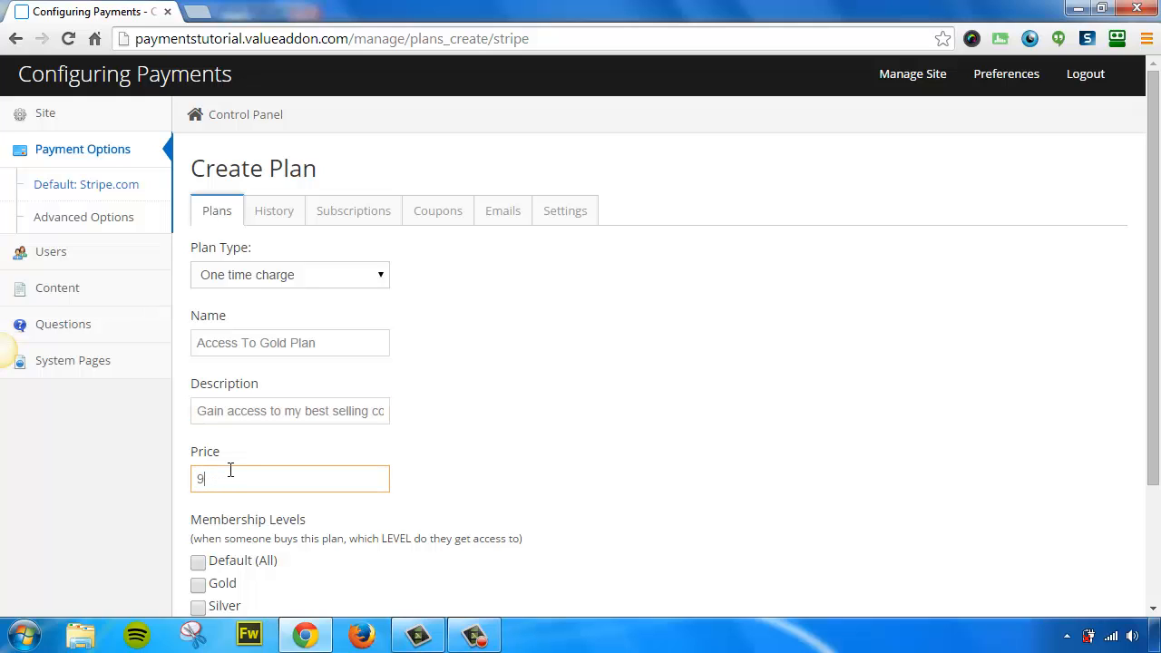
text(7.00)
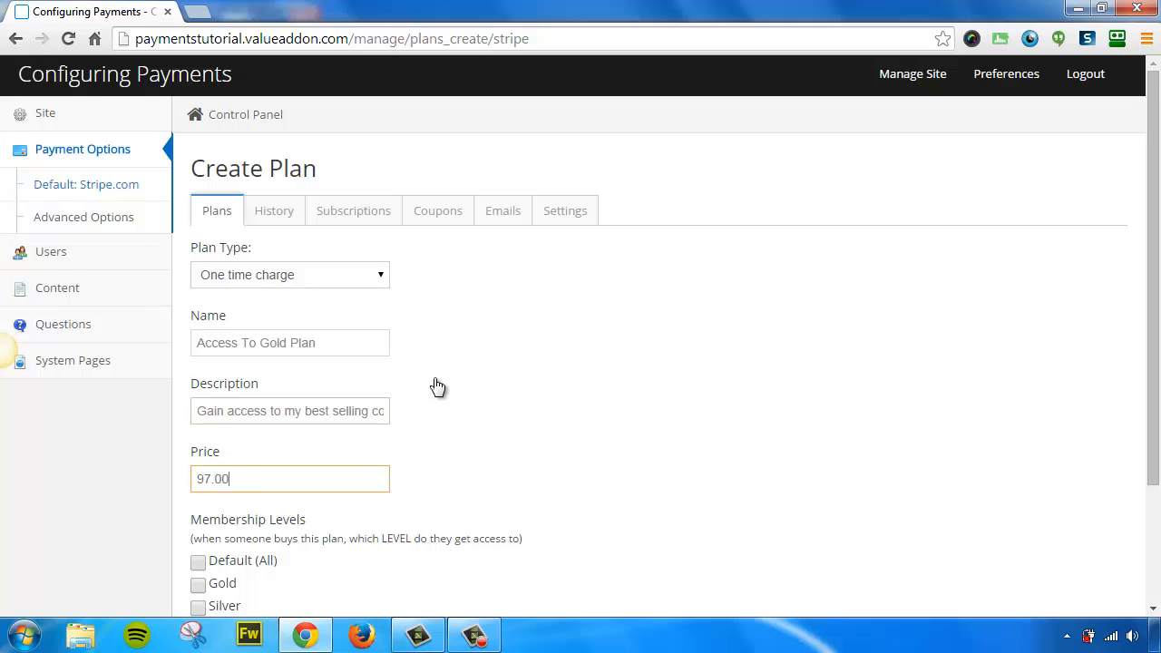
Step: Grant the plan the Gold level only and create it as P004 at $97.00
scroll(down, 3)
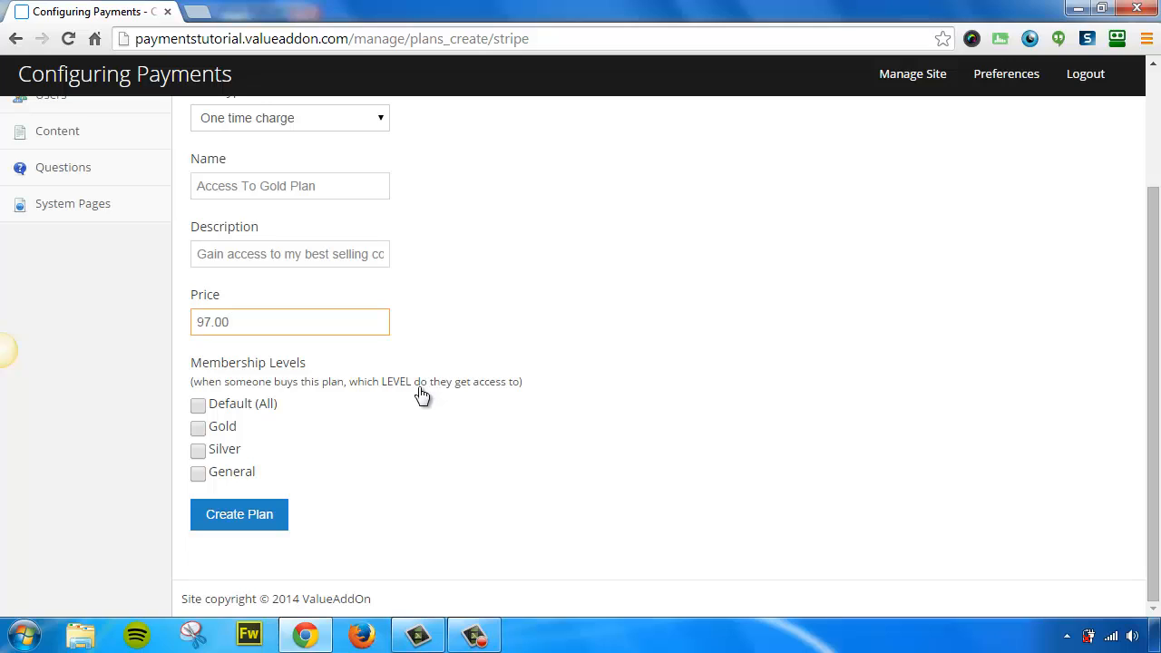
mouse_move(276, 403)
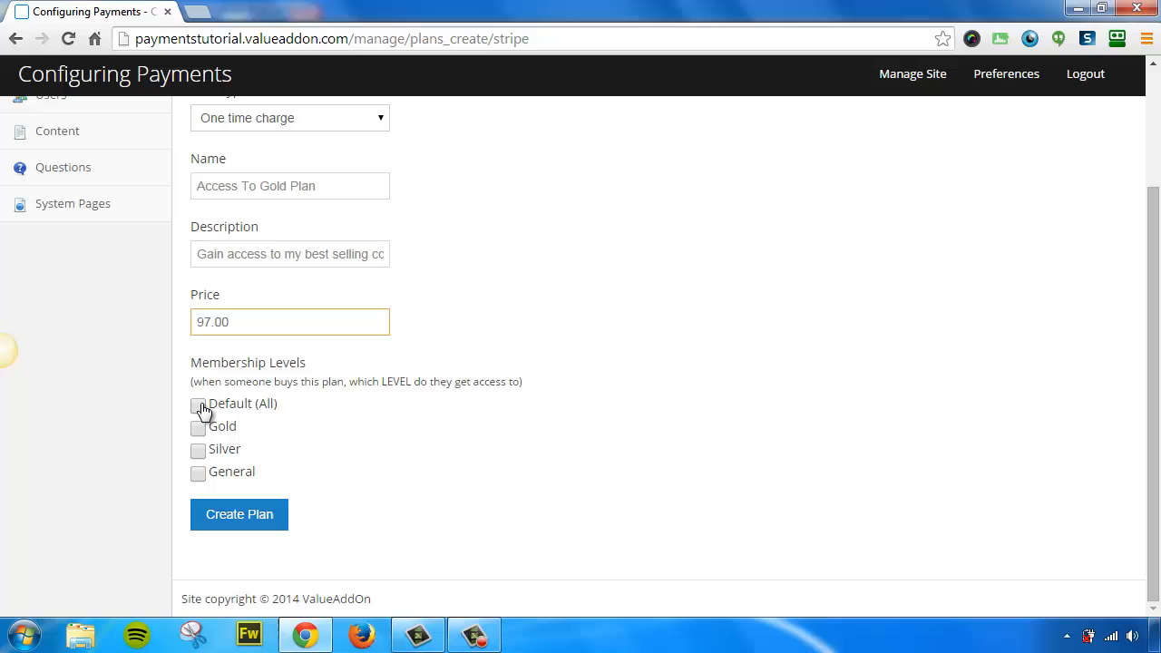
click(198, 407)
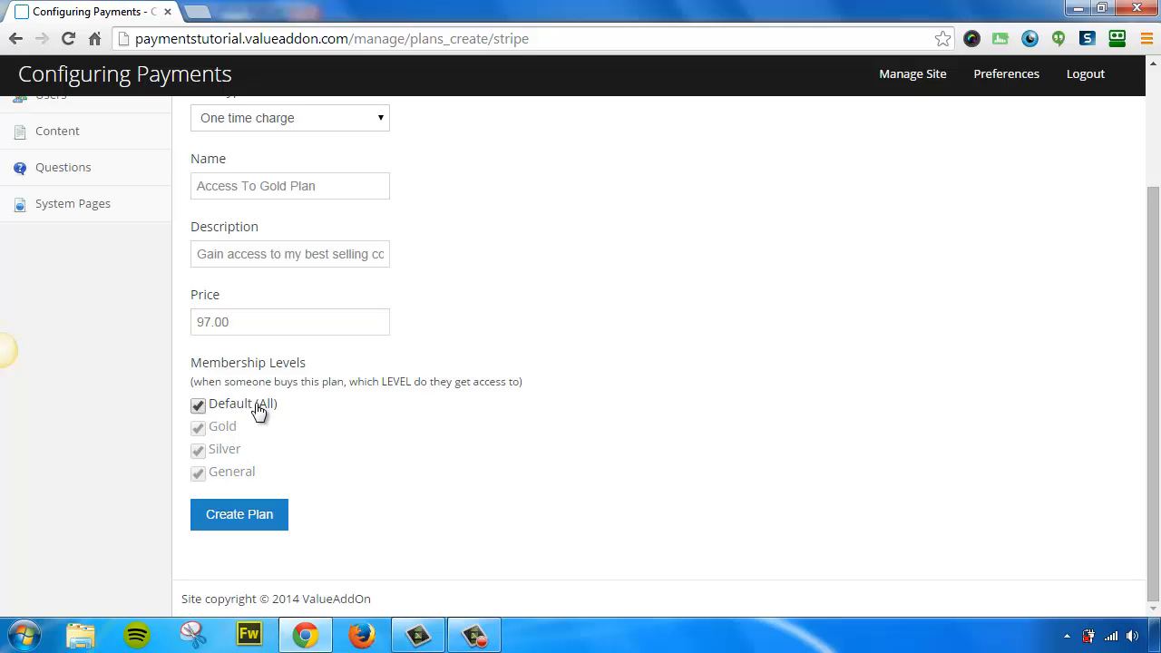
mouse_move(232, 407)
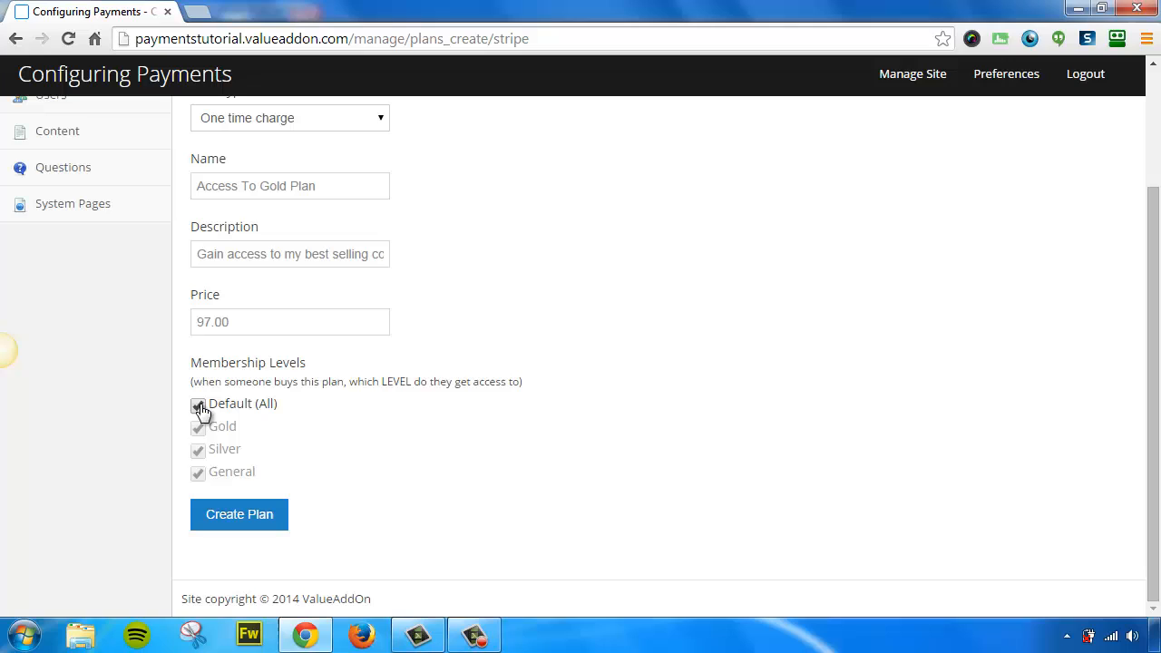
click(198, 406)
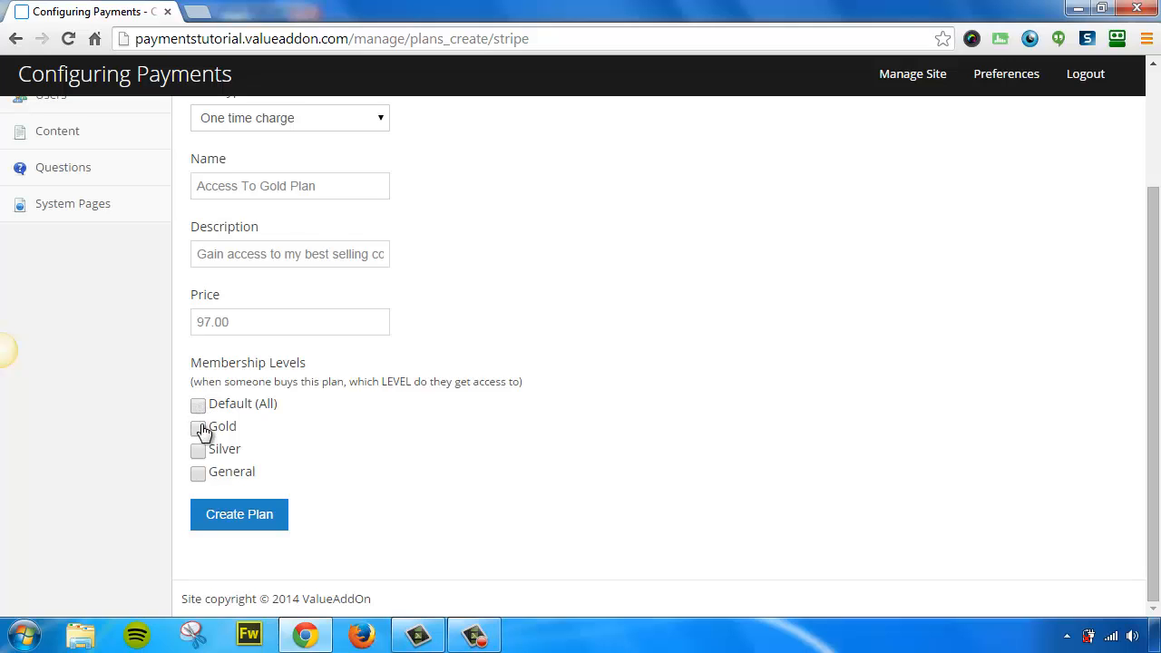
click(197, 427)
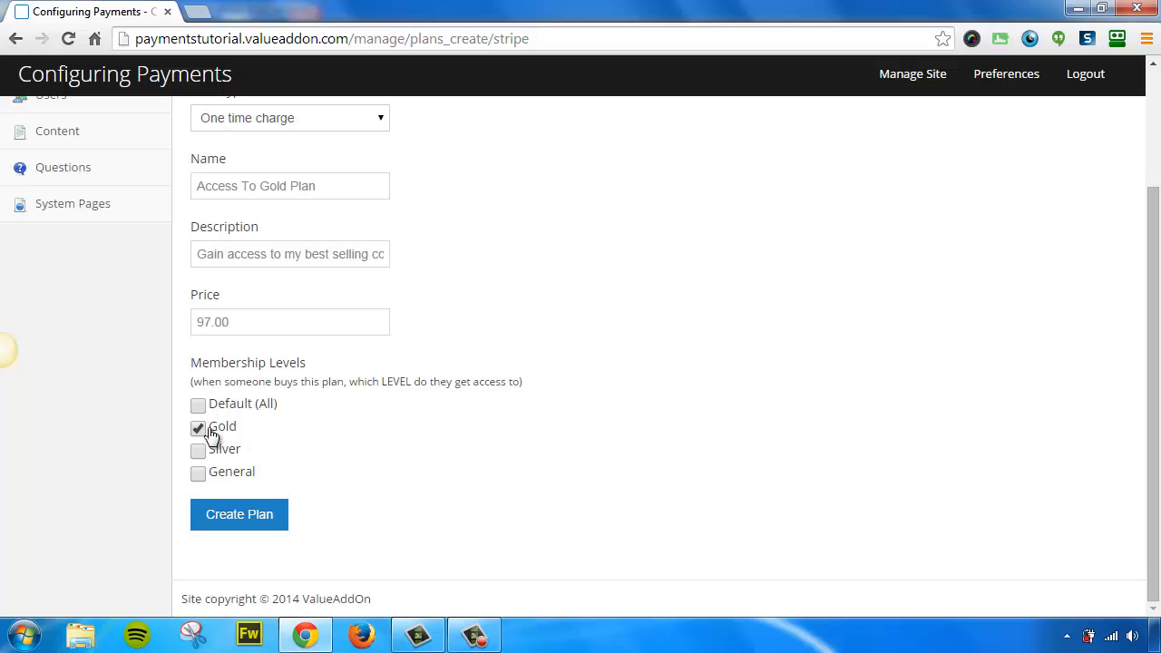
click(198, 450)
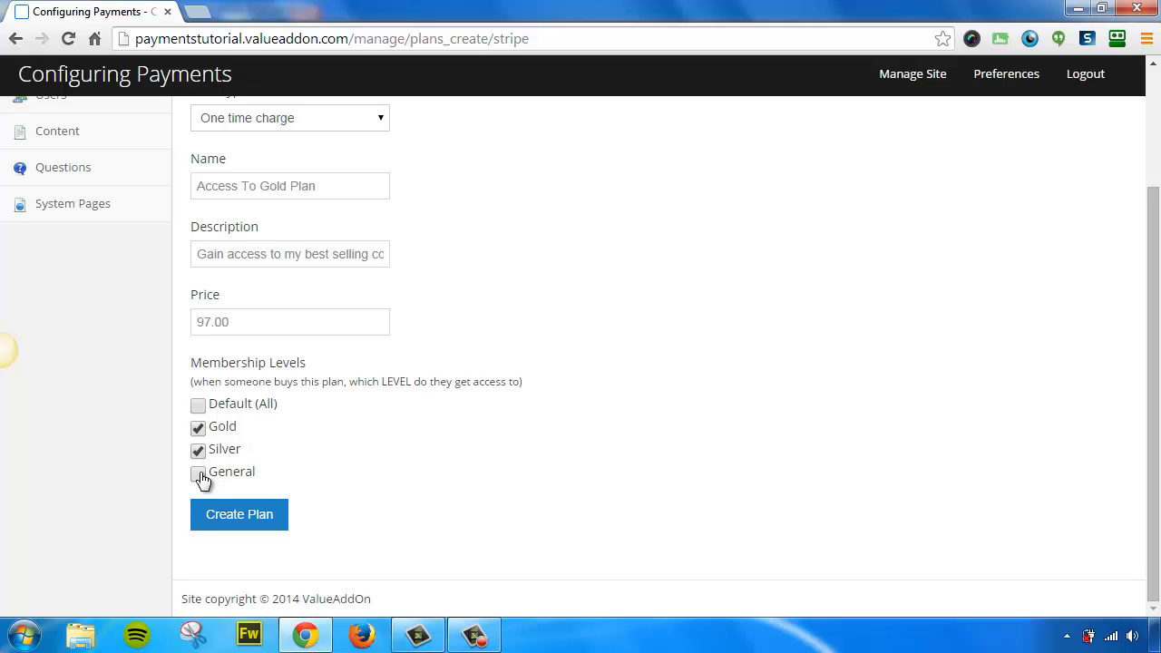
click(197, 472)
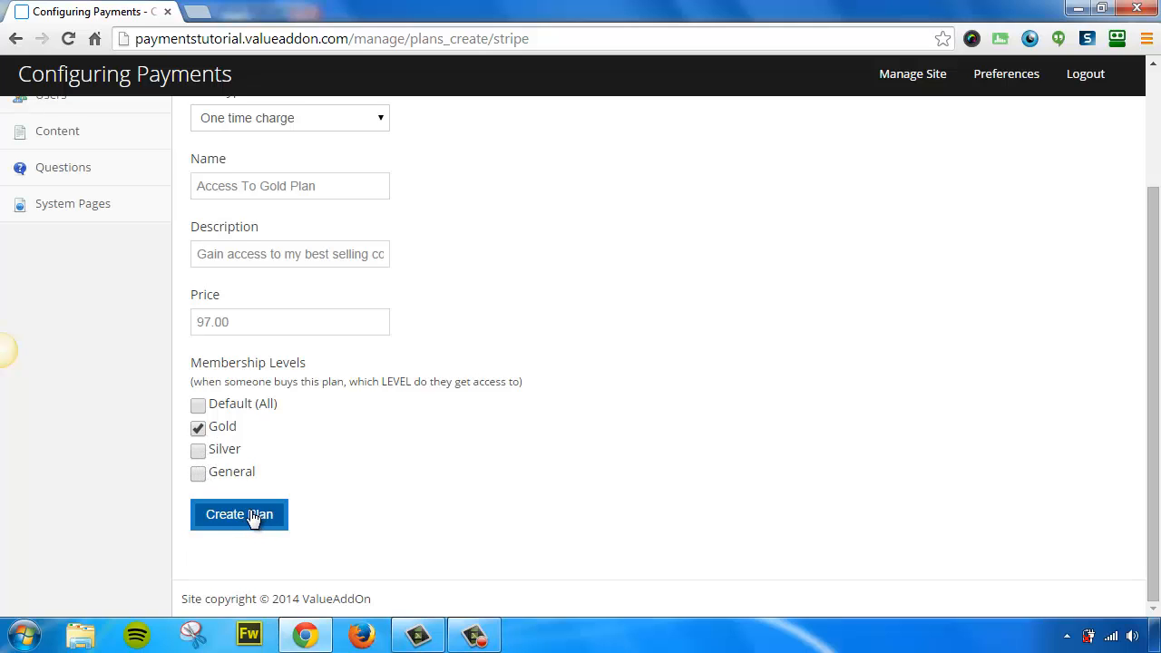
click(240, 515)
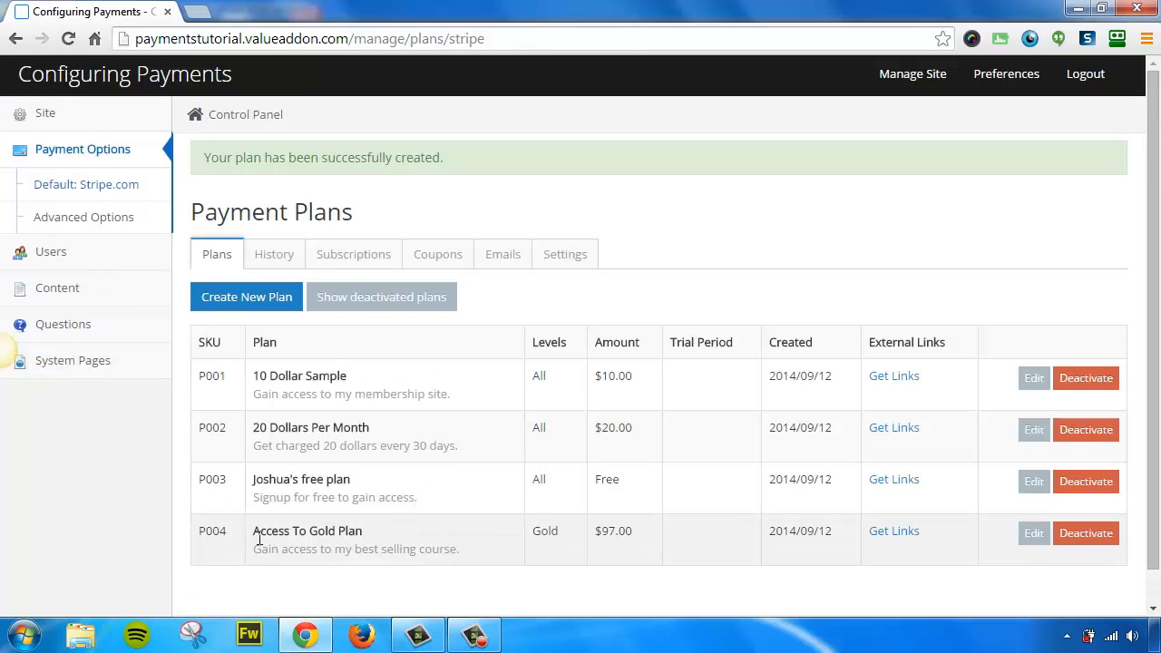
double_click(307, 530)
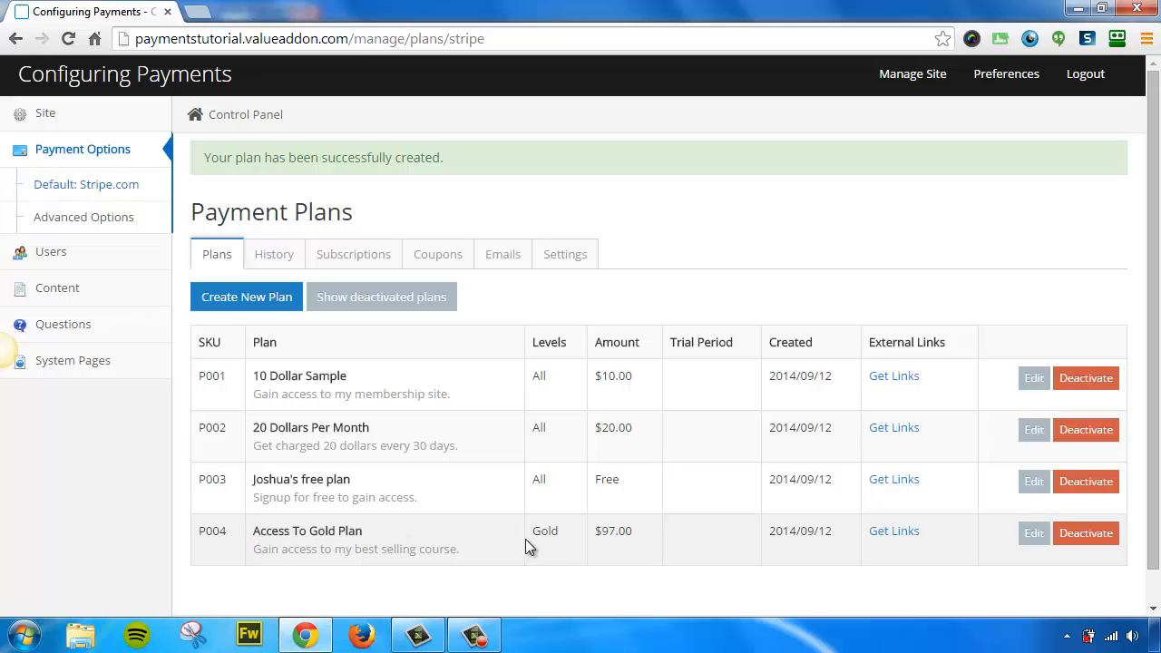
mouse_move(544, 526)
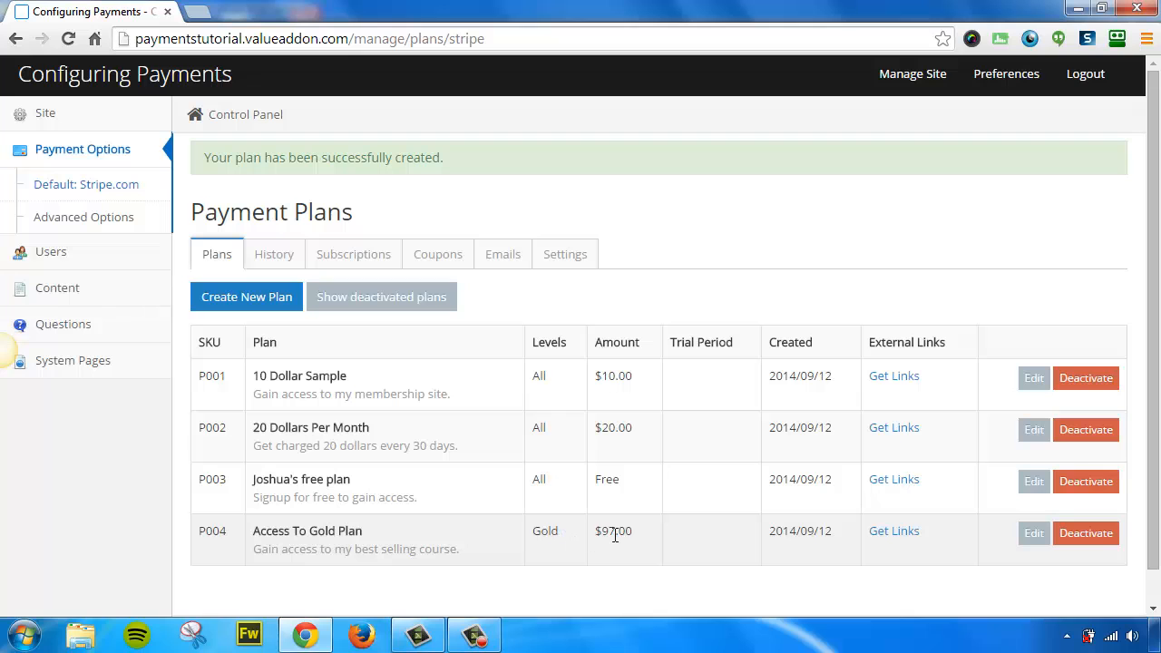
mouse_move(893, 529)
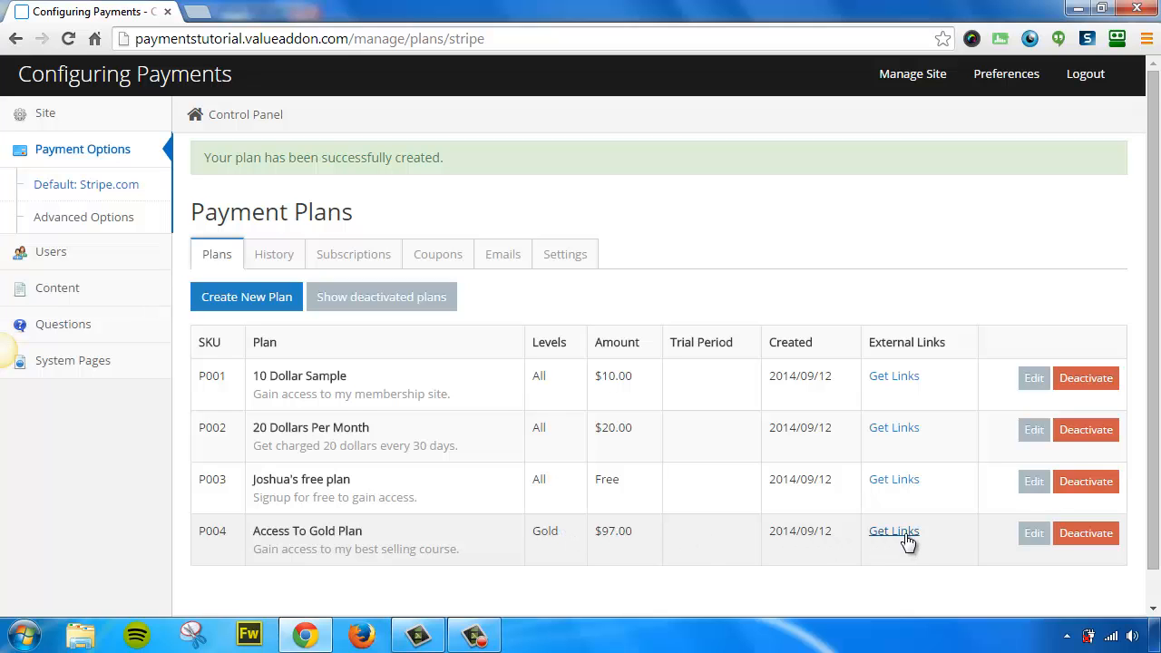
click(893, 529)
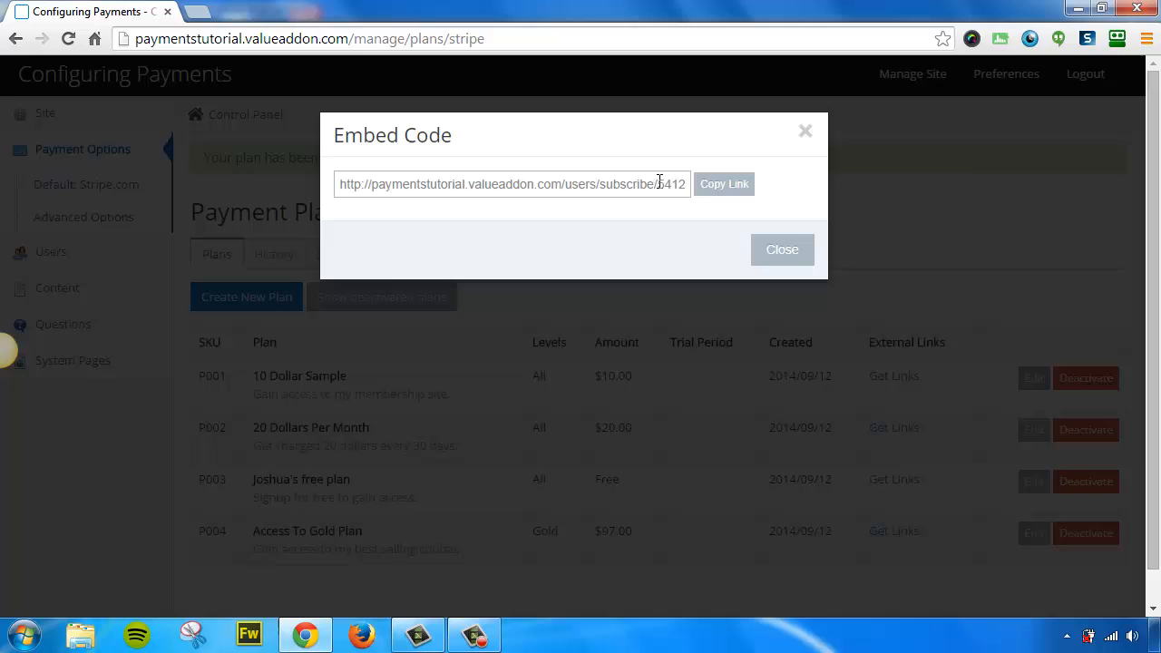
click(780, 250)
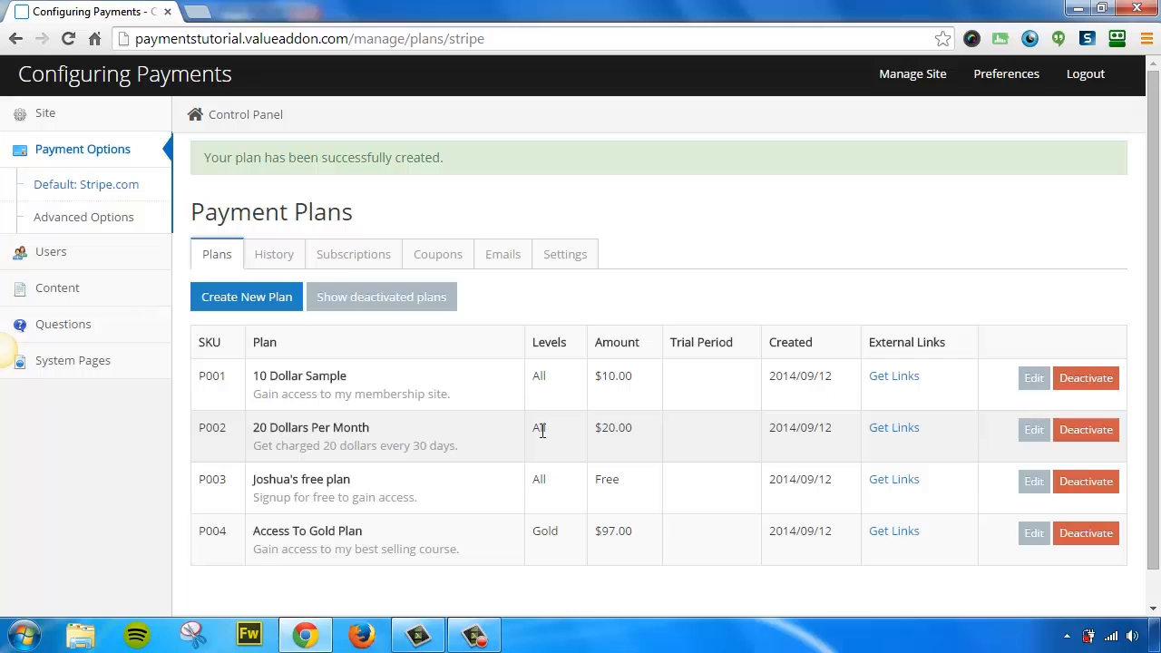
mouse_move(493, 481)
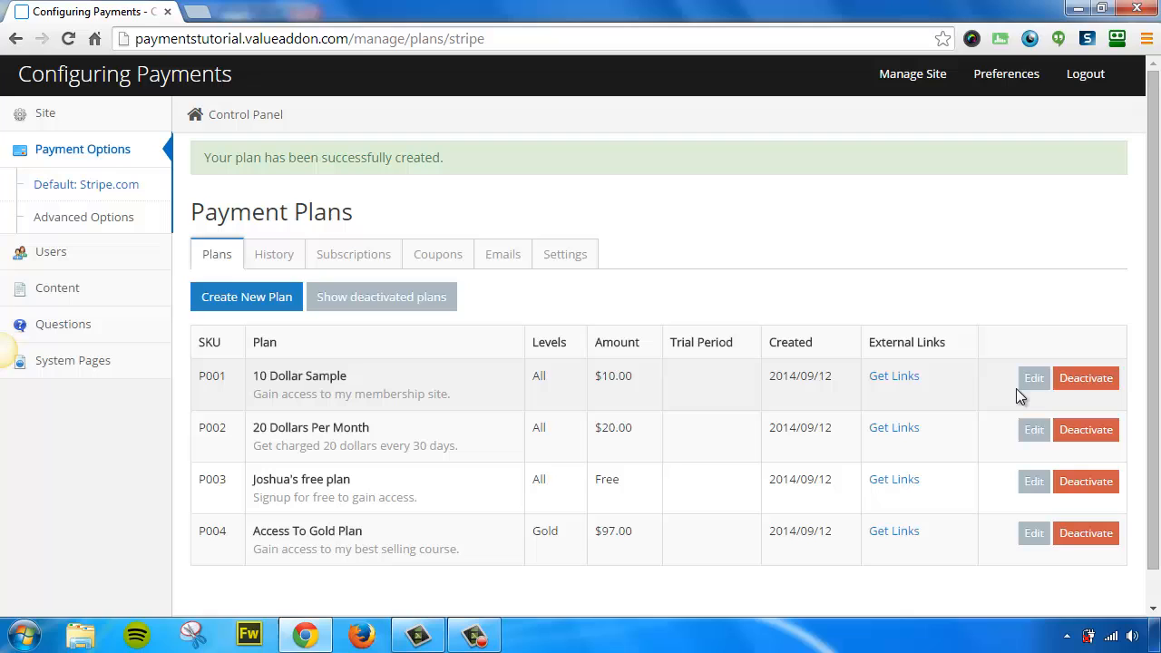
click(1034, 378)
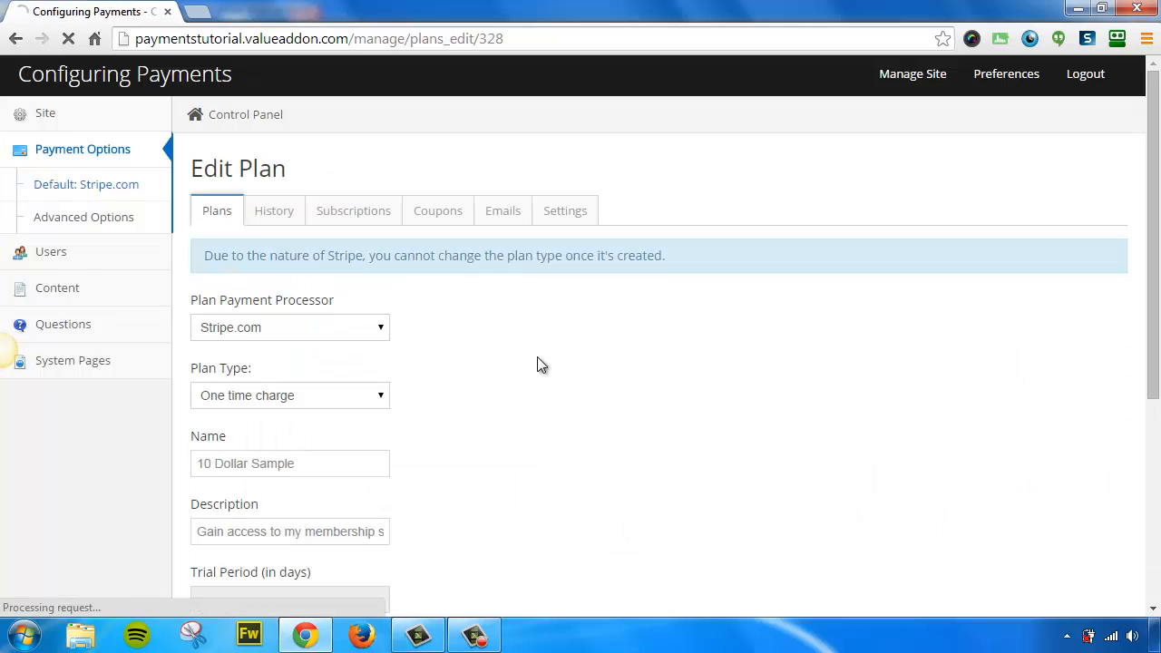
scroll(down, 3)
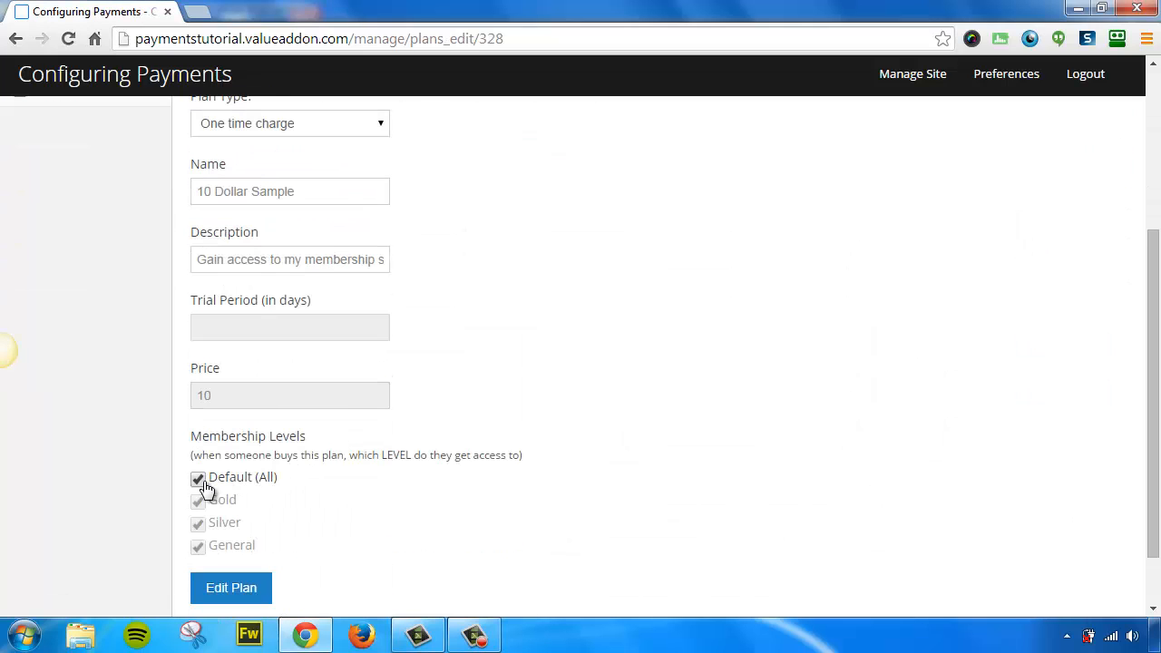
mouse_move(258, 512)
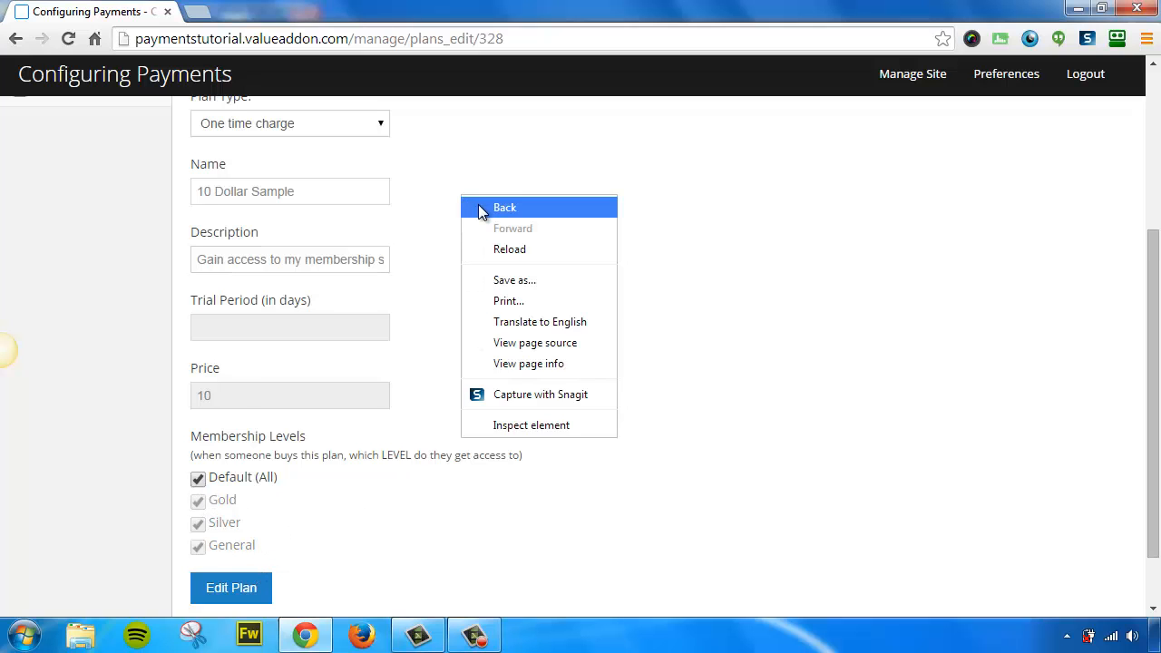
click(504, 206)
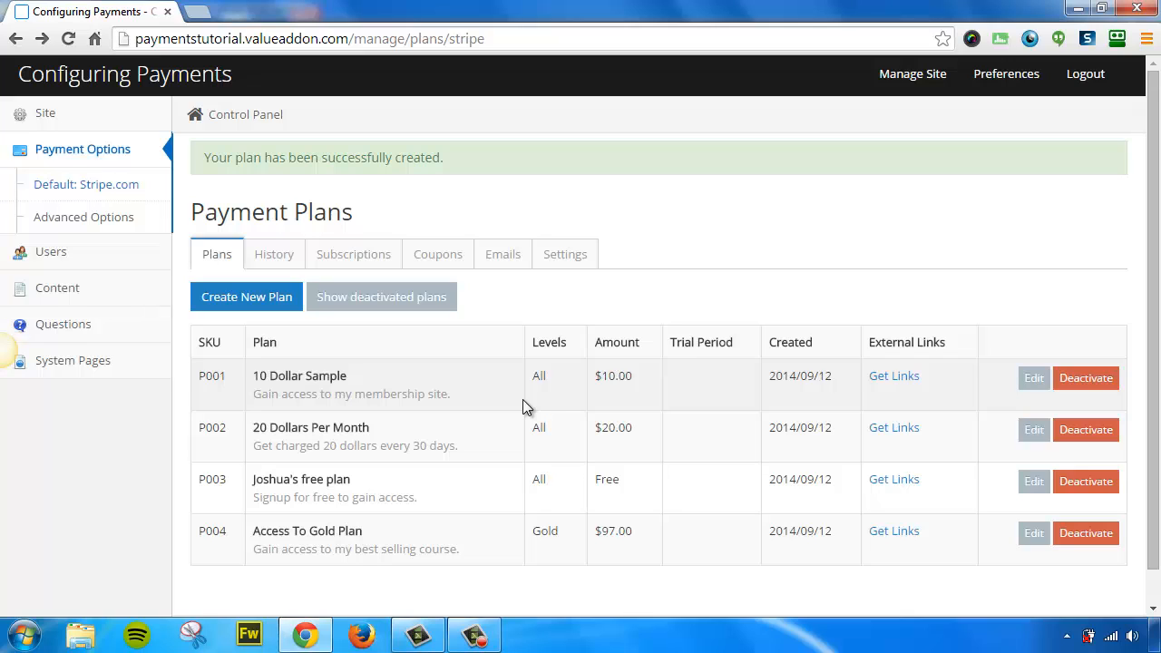
mouse_move(446, 401)
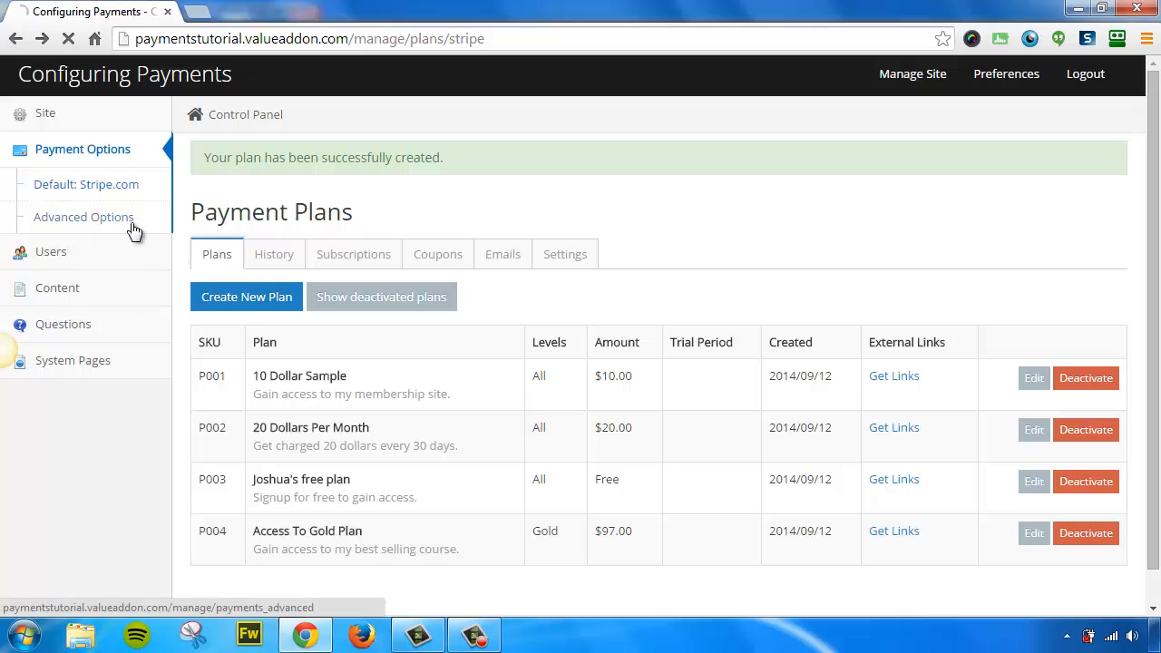
Step: Review the membership levels, then open Joshua's free plan for editing from the Payment Plans list
click(83, 218)
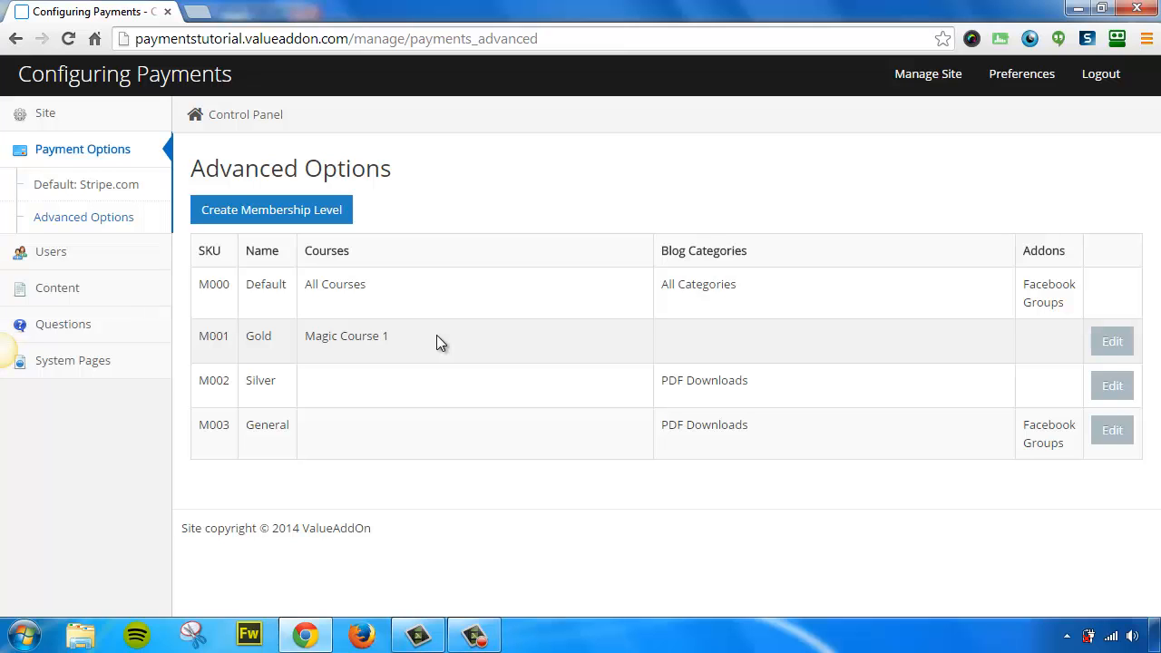
click(84, 149)
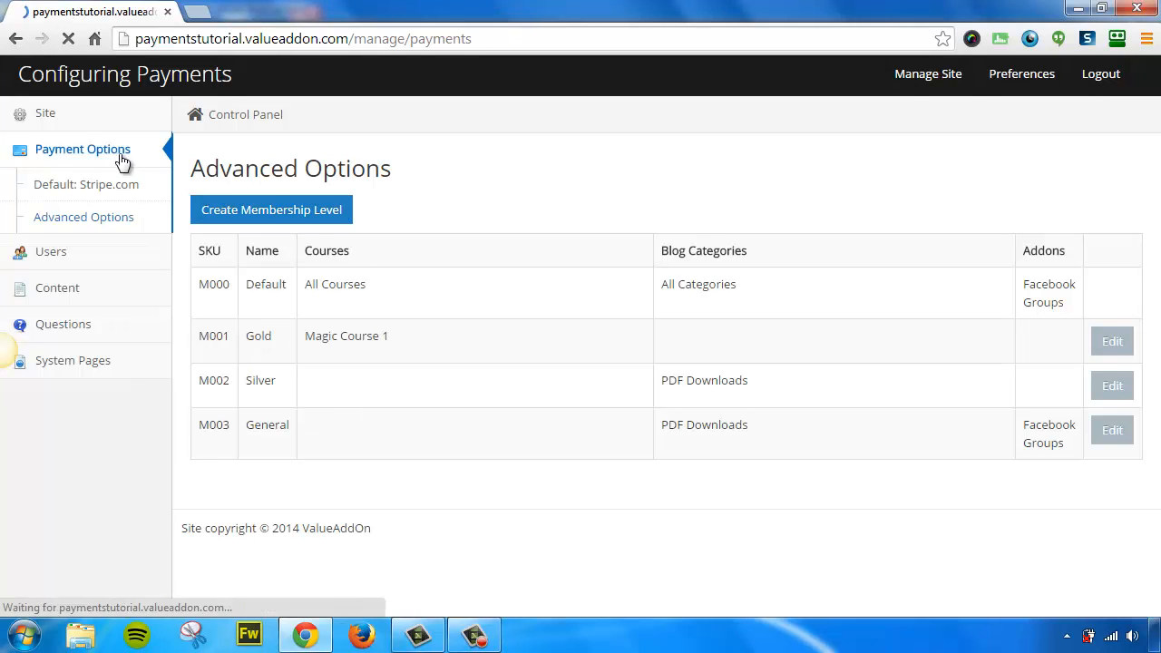
click(84, 148)
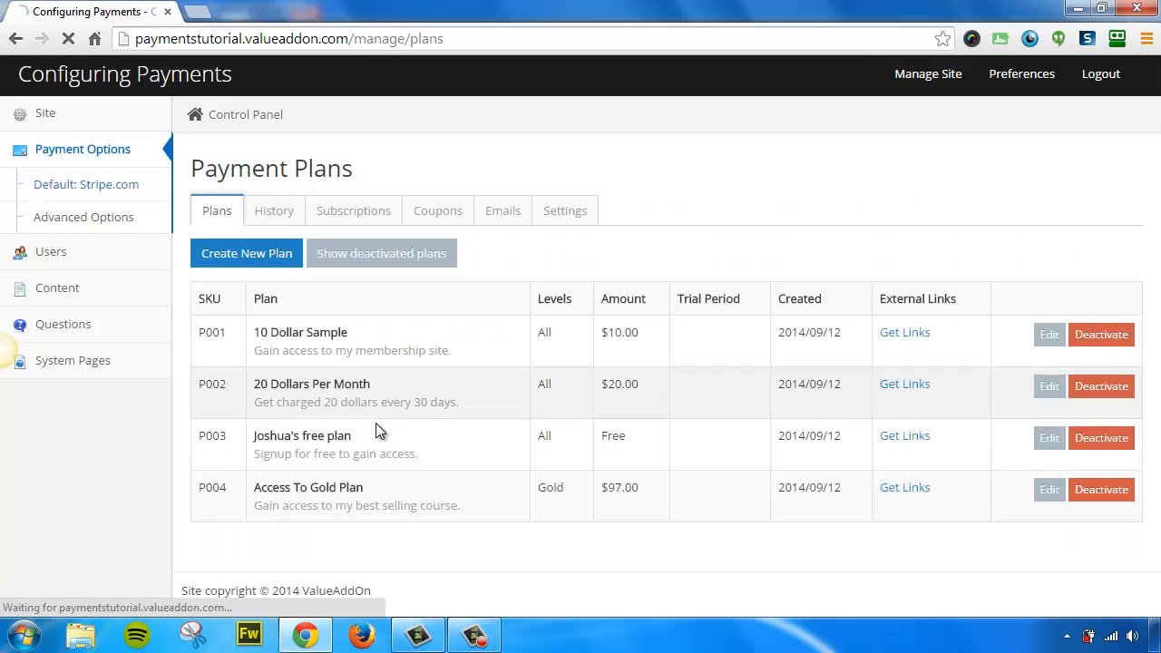
mouse_move(771, 425)
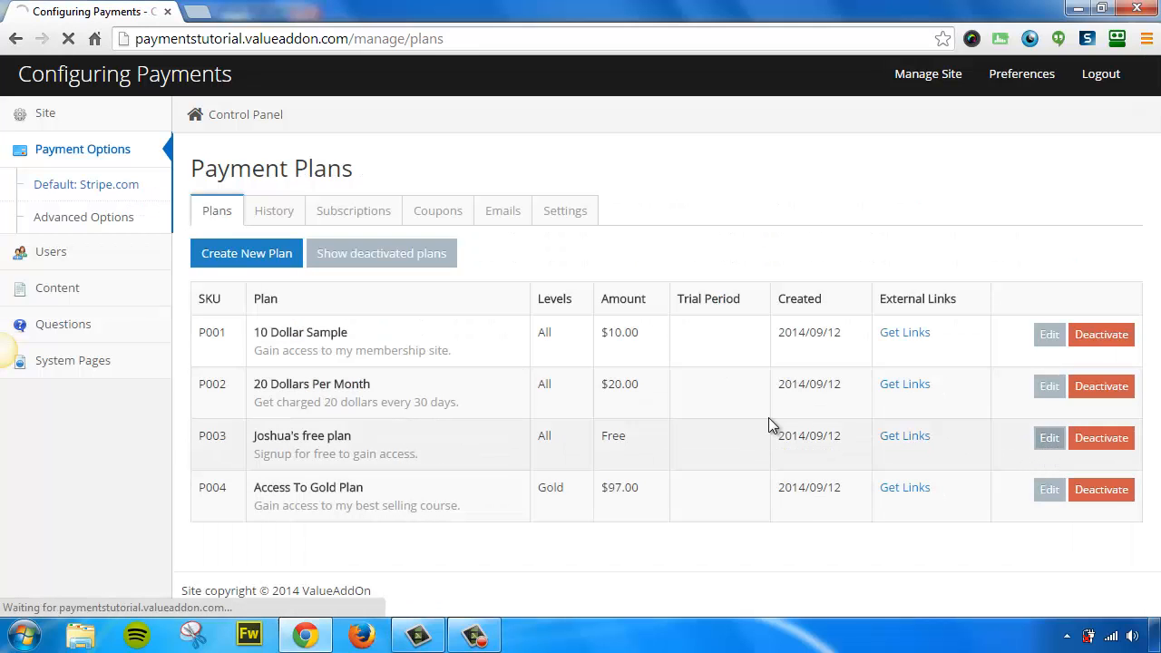
click(1048, 437)
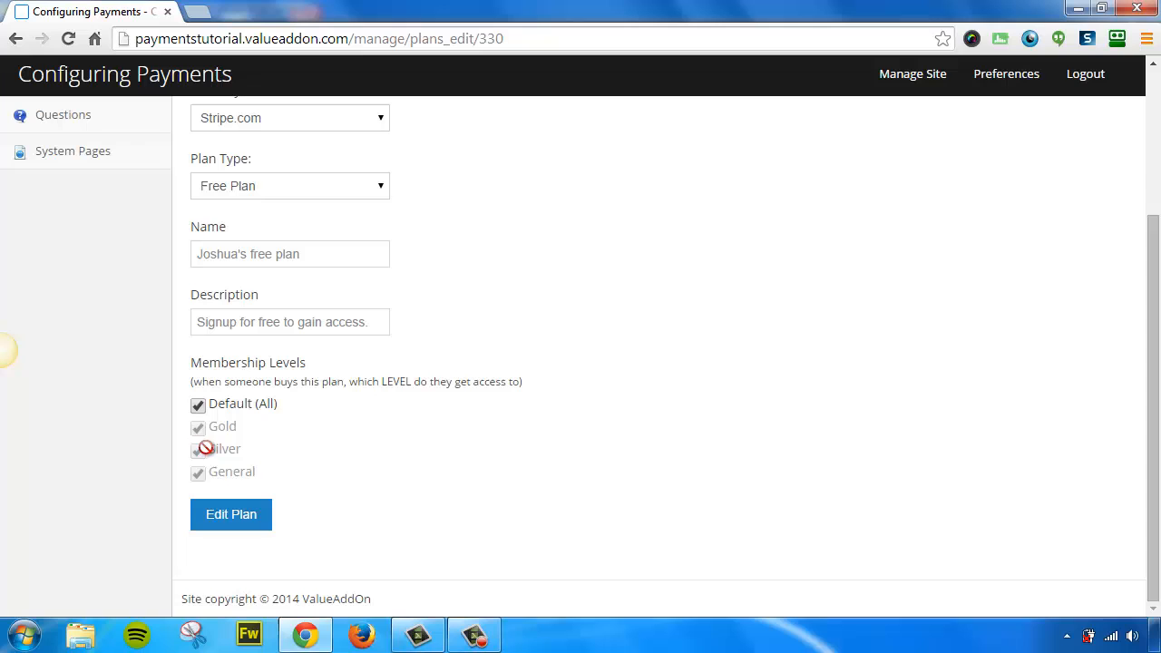
scroll(up, 3)
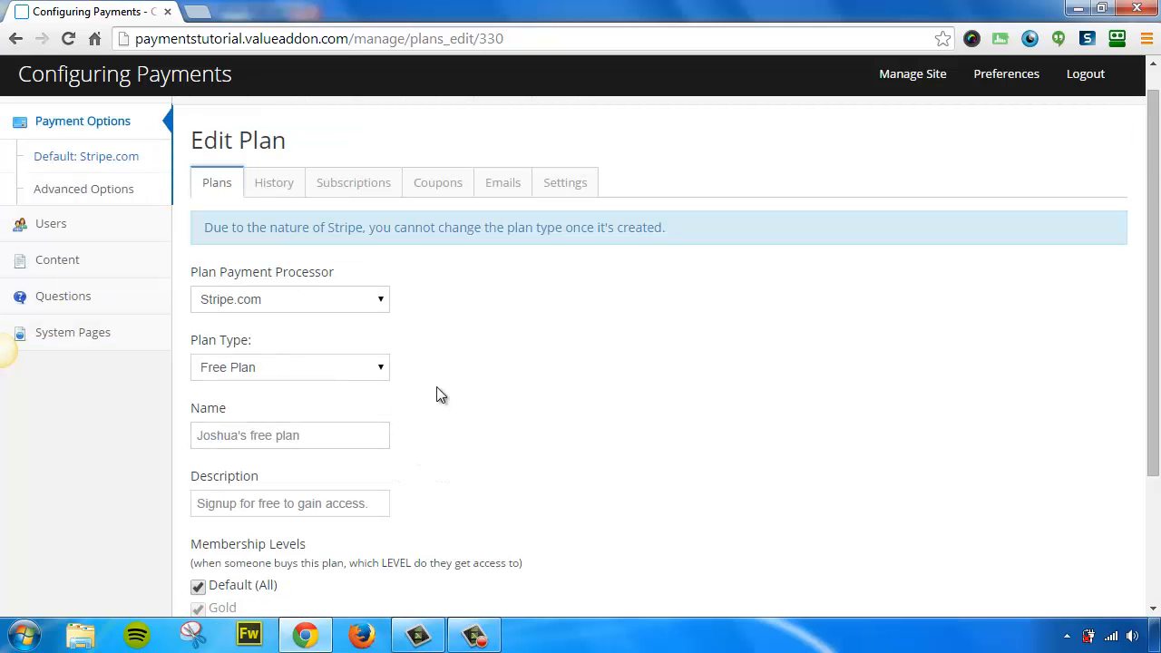
mouse_move(94, 134)
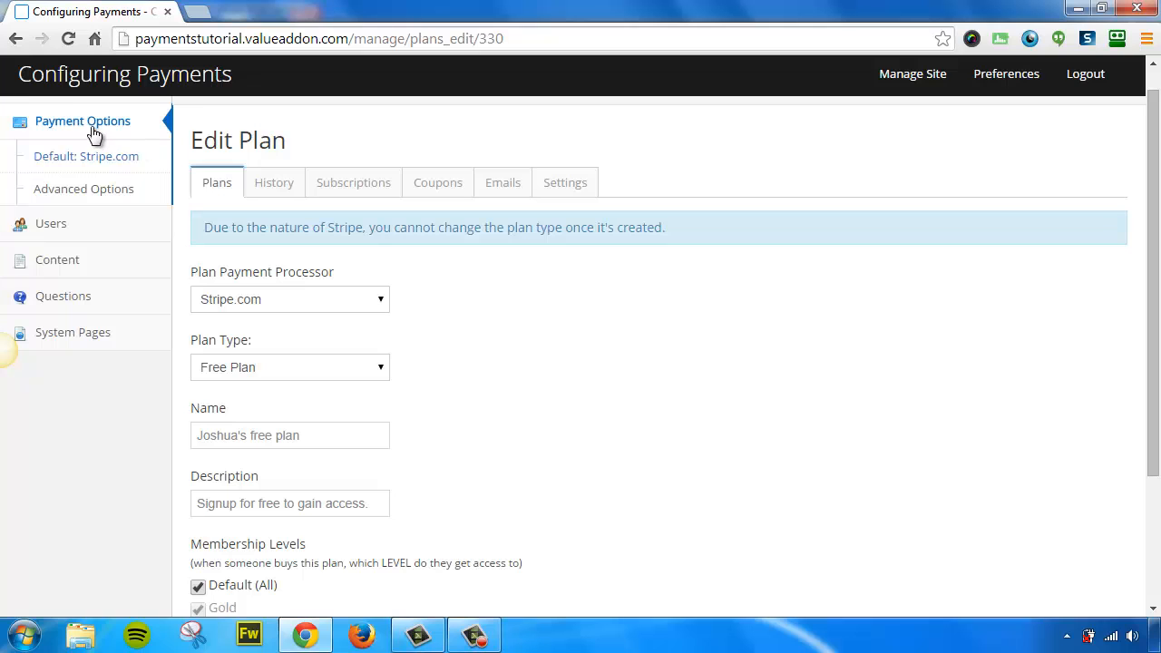
Step: Return to Payment Options showing Stripe enabled and JVZoo inactive
click(83, 120)
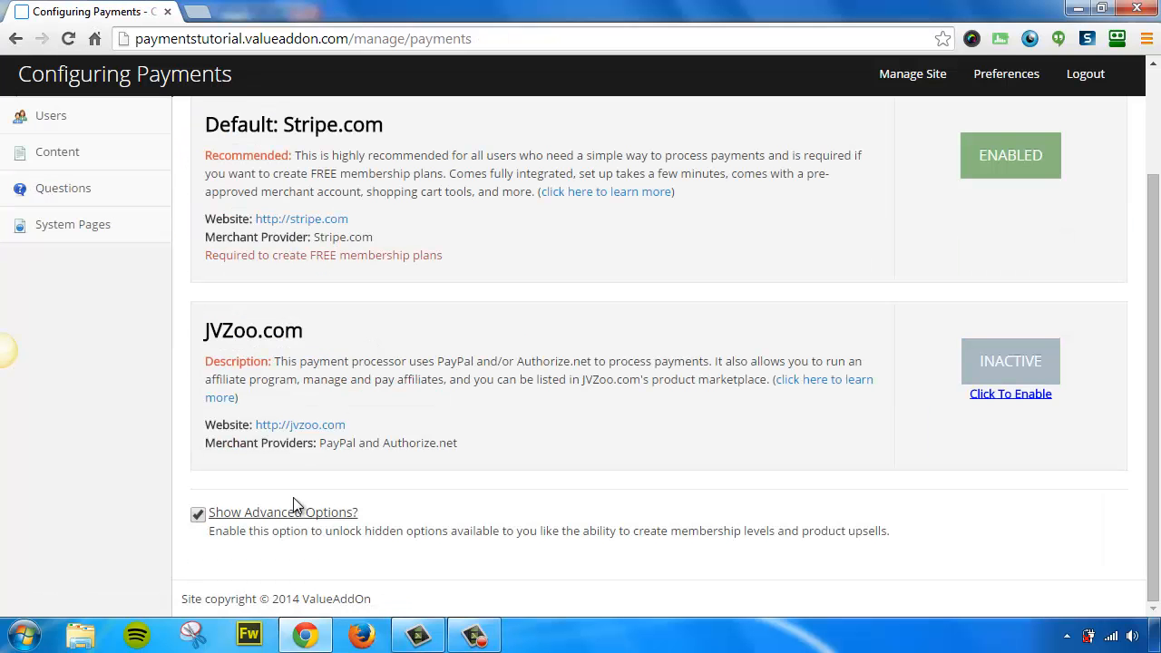
mouse_move(265, 520)
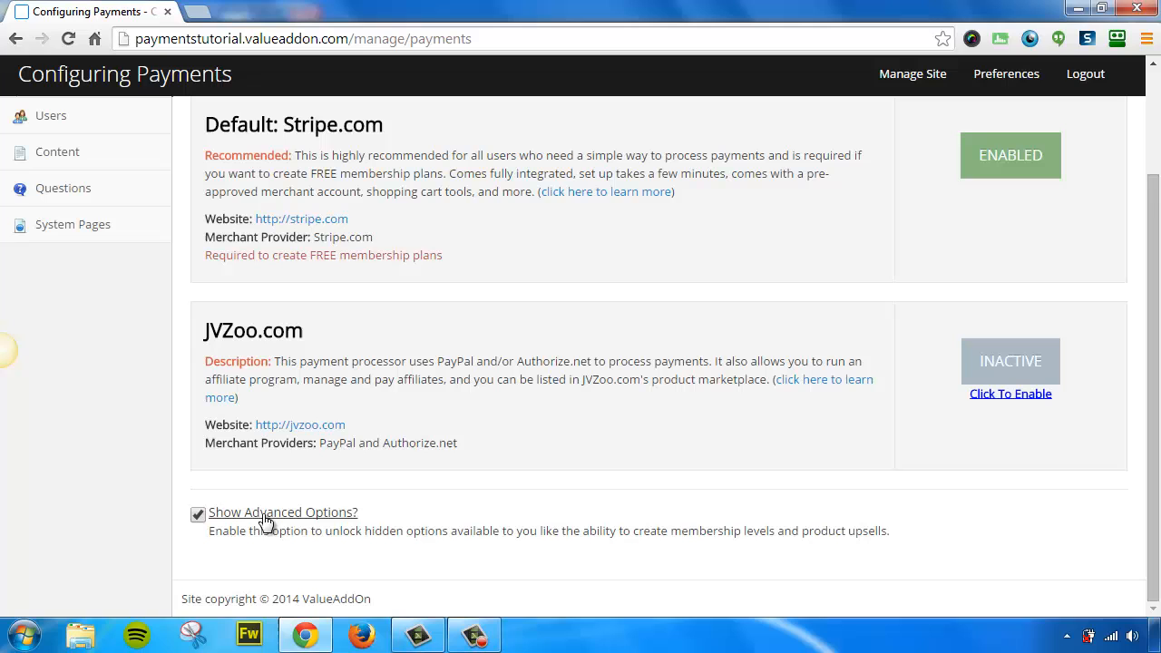
mouse_move(366, 526)
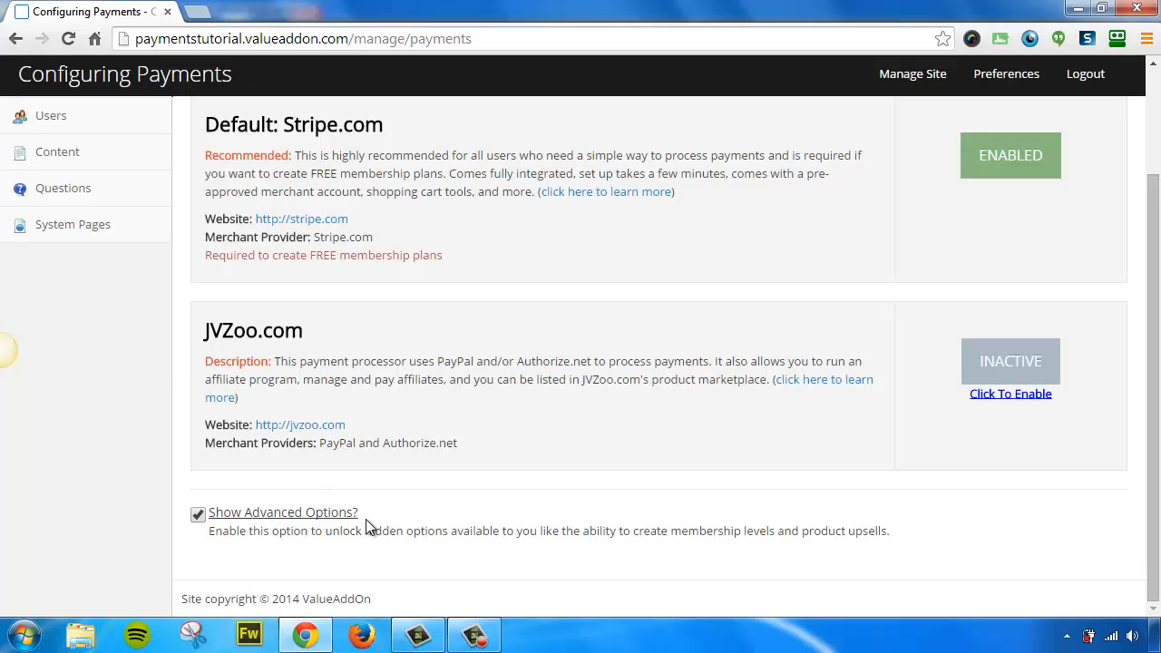
scroll(up, 3)
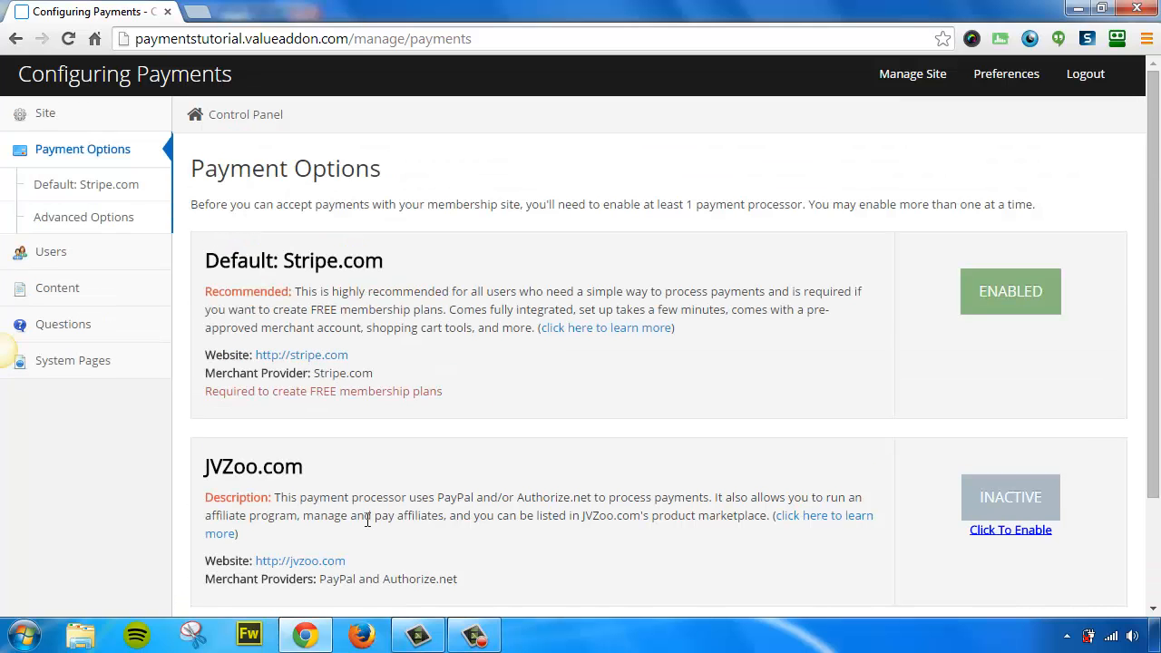